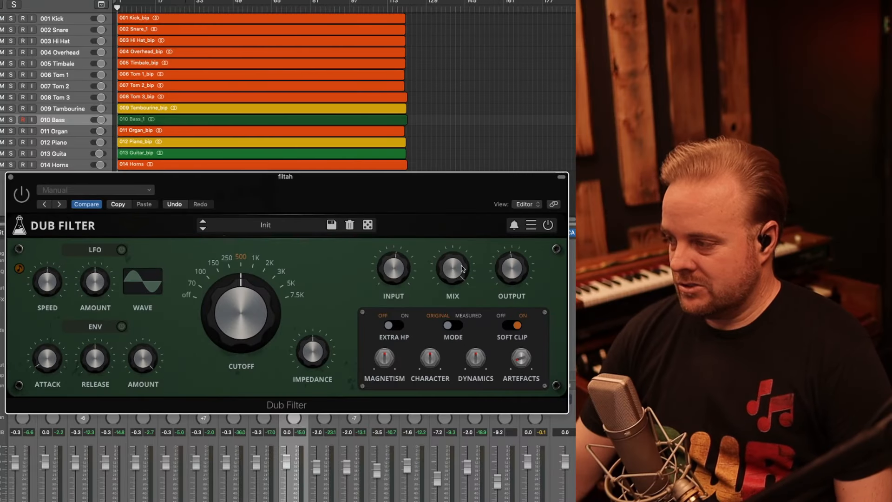
{"action": "mouse_move", "coordinate": [376, 265]}
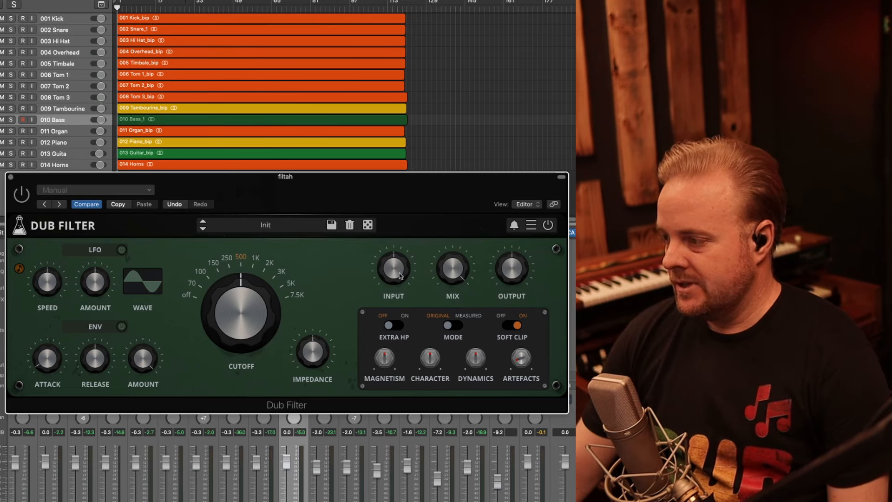
{"action": "mouse_move", "coordinate": [551, 278]}
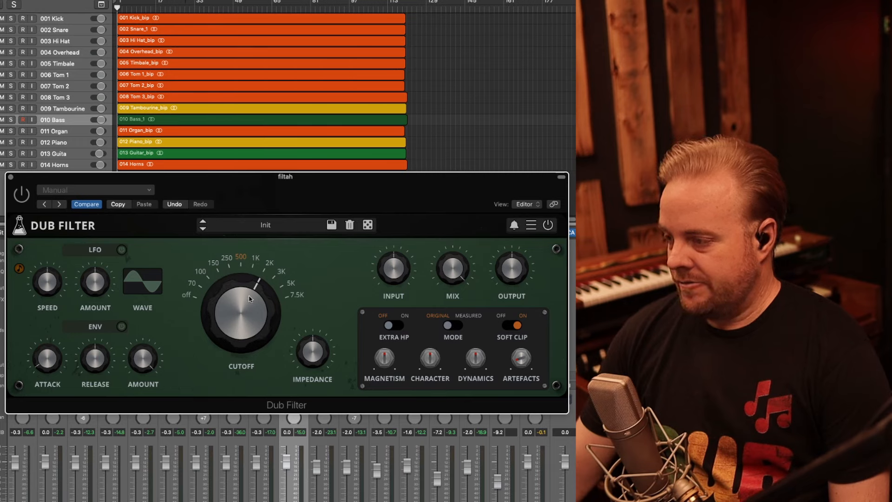
{"action": "mouse_move", "coordinate": [246, 309]}
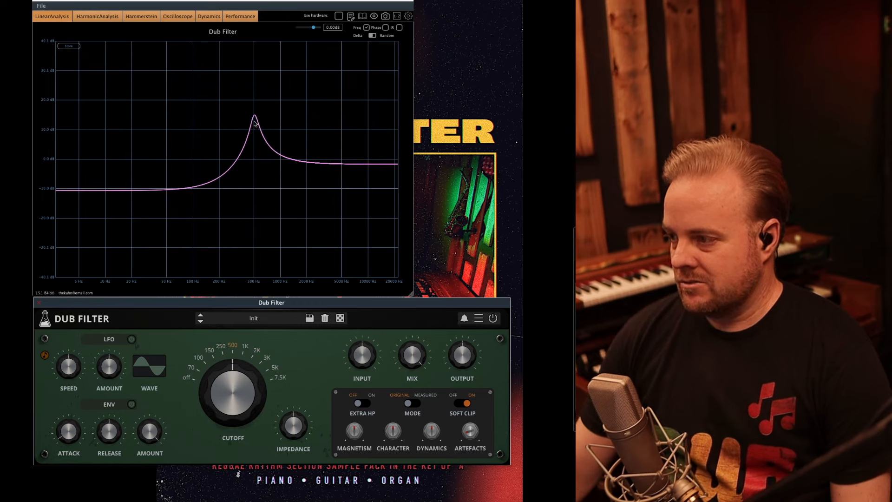
{"action": "mouse_move", "coordinate": [341, 363]}
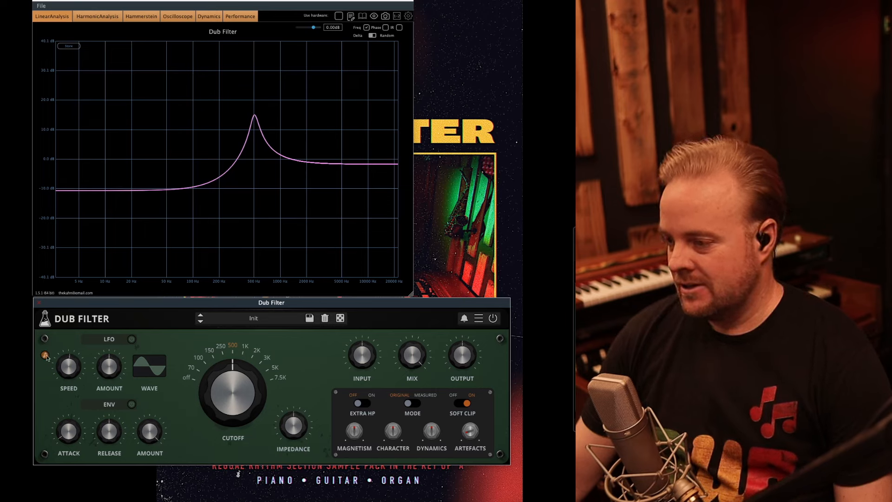
Switch on the Dub Filter's LFO so the resonant peak sweeps slowly at about 0.117 Hz
{"action": "left_click", "coordinate": [132, 339]}
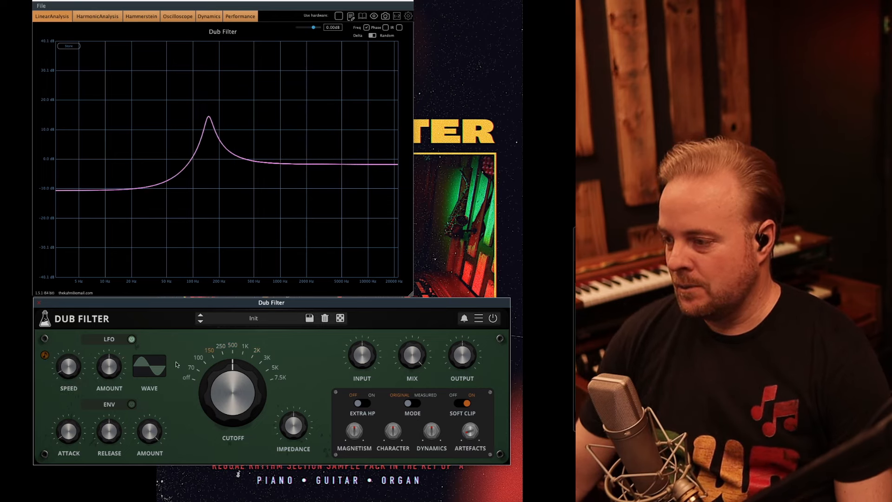
{"action": "mouse_move", "coordinate": [260, 383]}
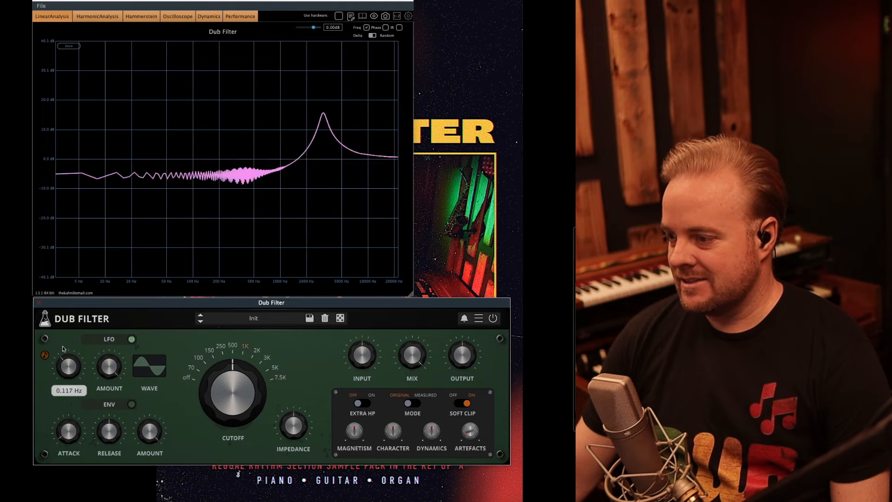
{"action": "left_click", "coordinate": [132, 338]}
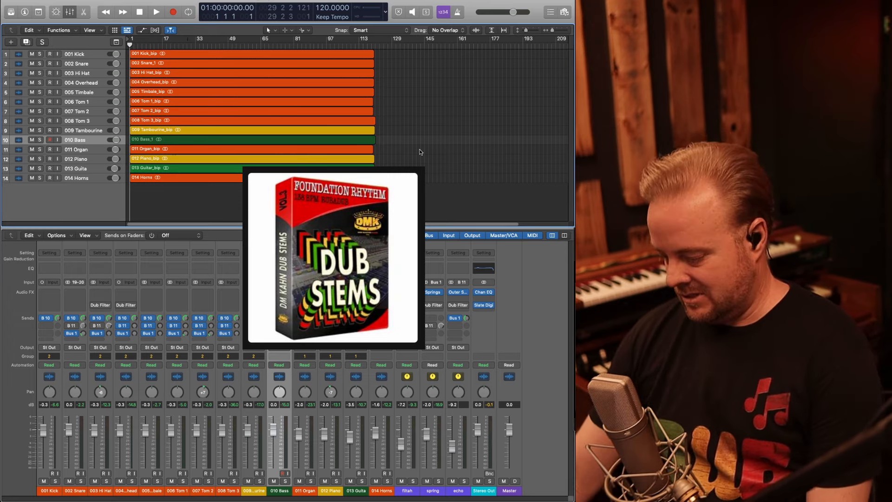
Bring the Logic Pro main window back to the front with tracks and mixer
{"action": "left_click", "coordinate": [156, 11]}
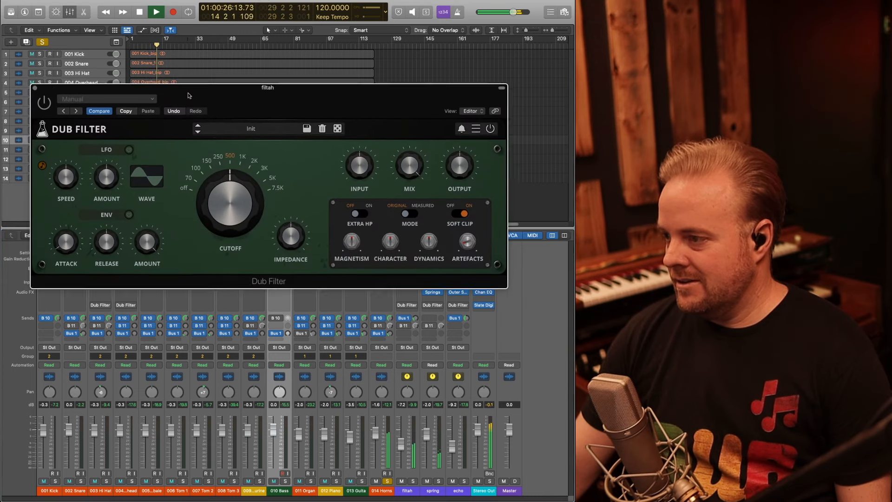
Start playback with the Dub Filter on the filtah bus open at Init settings
{"action": "left_click_drag", "start_coordinate": [268, 87], "coordinate": [263, 209]}
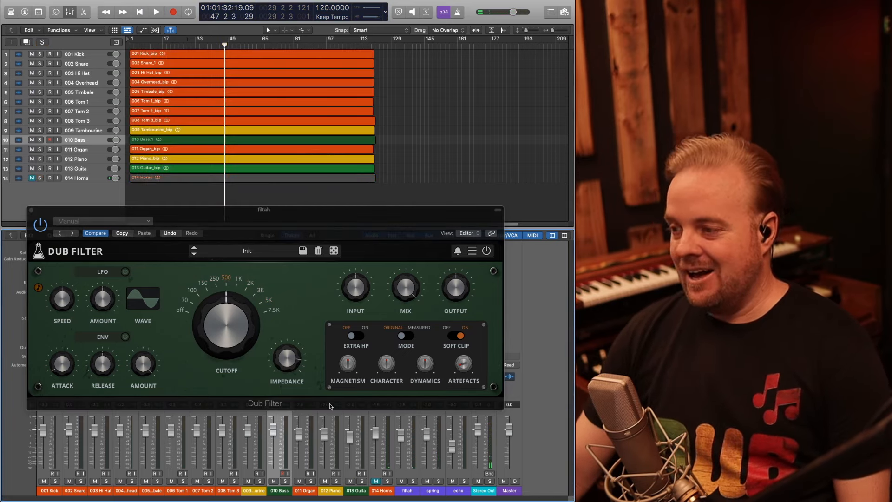
{"action": "mouse_move", "coordinate": [329, 404]}
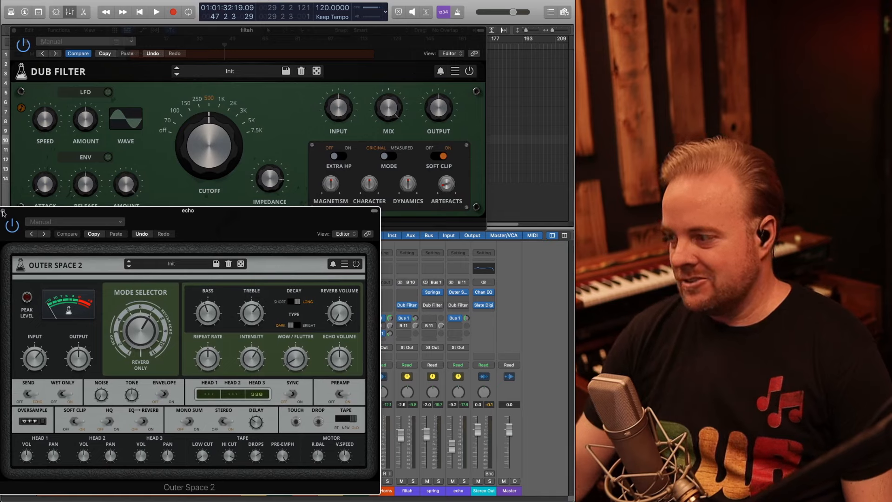
{"action": "mouse_move", "coordinate": [263, 230]}
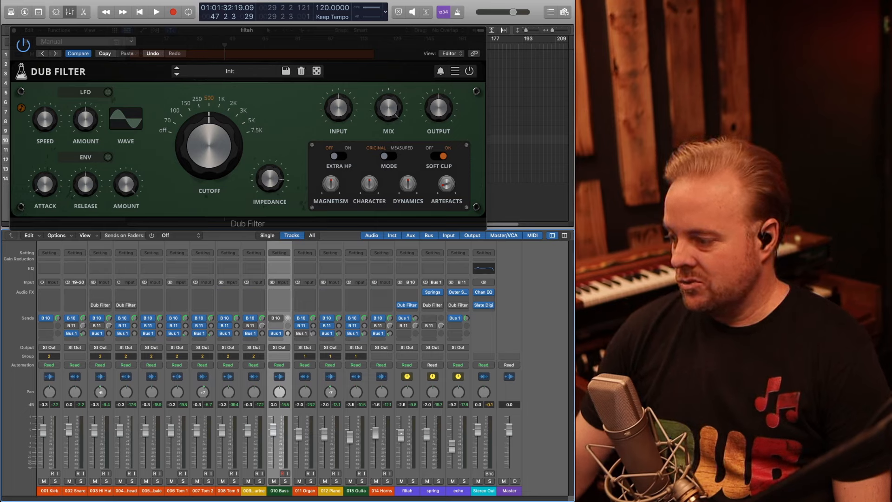
Show the Dub Filter's DM Kahn preset list on the filtah bus
{"action": "left_click", "coordinate": [406, 491]}
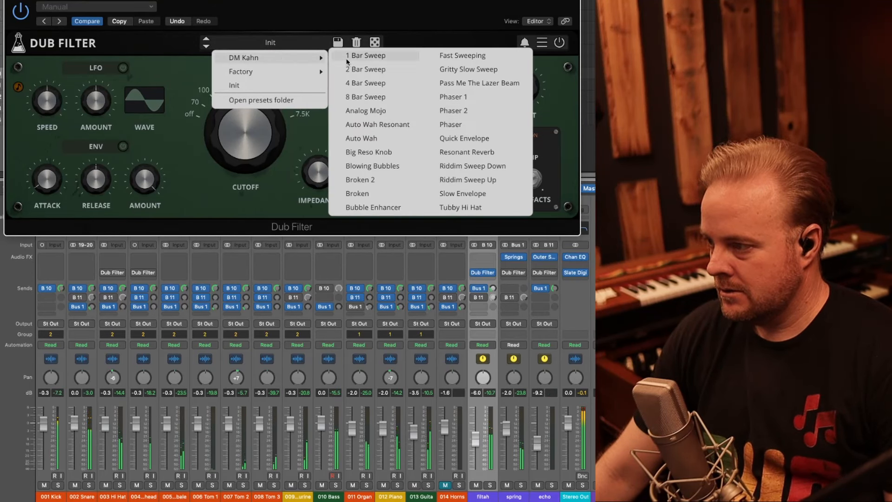
Audition the 1, 2, 4 and 8 Bar Sweep presets and land on Auto Wah
{"action": "left_click", "coordinate": [367, 55]}
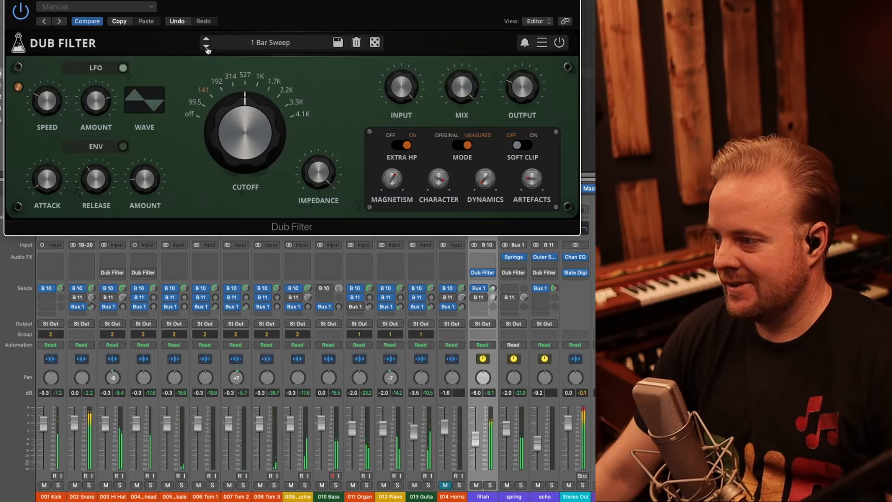
{"action": "left_click", "coordinate": [205, 39]}
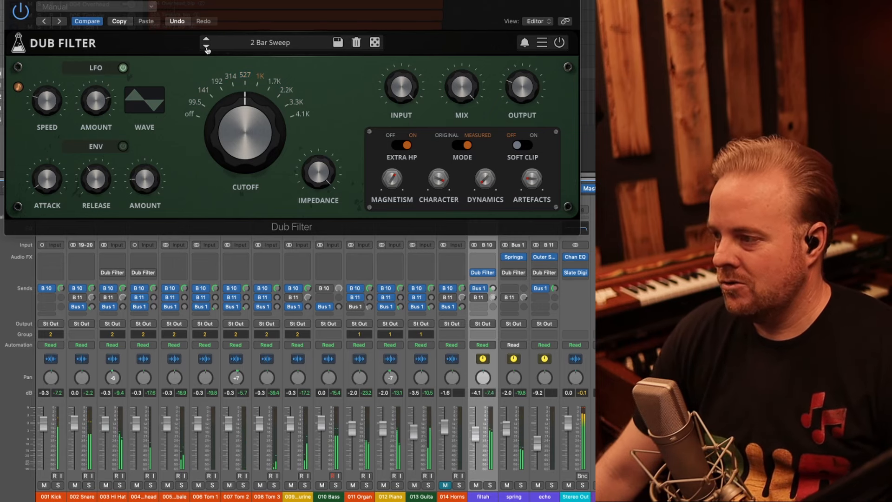
{"action": "left_click", "coordinate": [207, 46]}
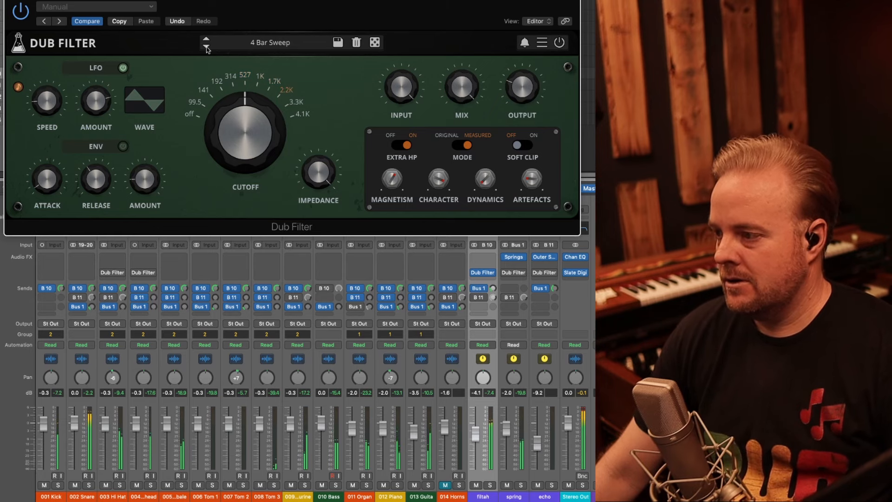
{"action": "left_click", "coordinate": [206, 39]}
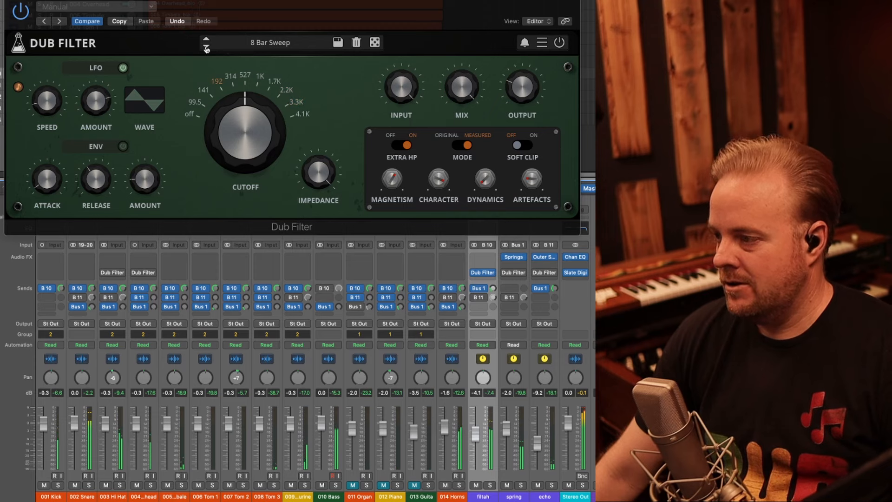
{"action": "left_click", "coordinate": [205, 46]}
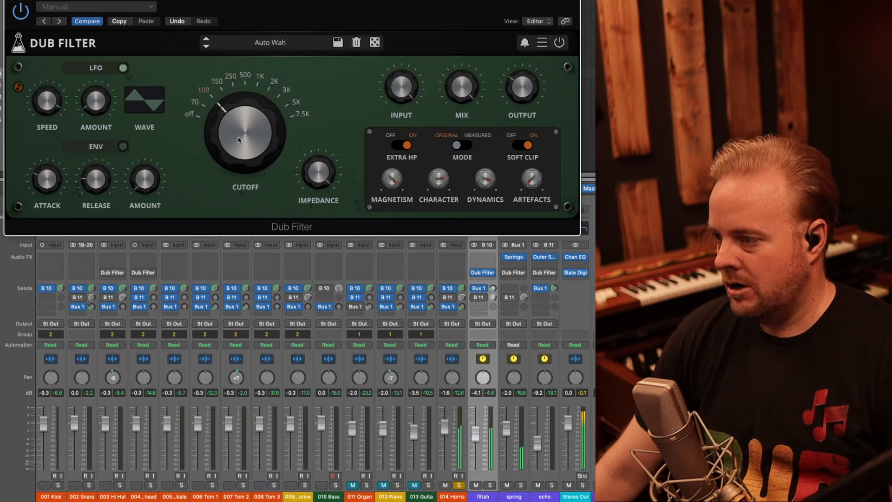
Sweep the Auto Wah cutoff down toward 70 Hz and up to about 500 Hz, then move on to Big Reso Knob
{"action": "left_click_drag", "start_coordinate": [244, 136], "coordinate": [236, 148]}
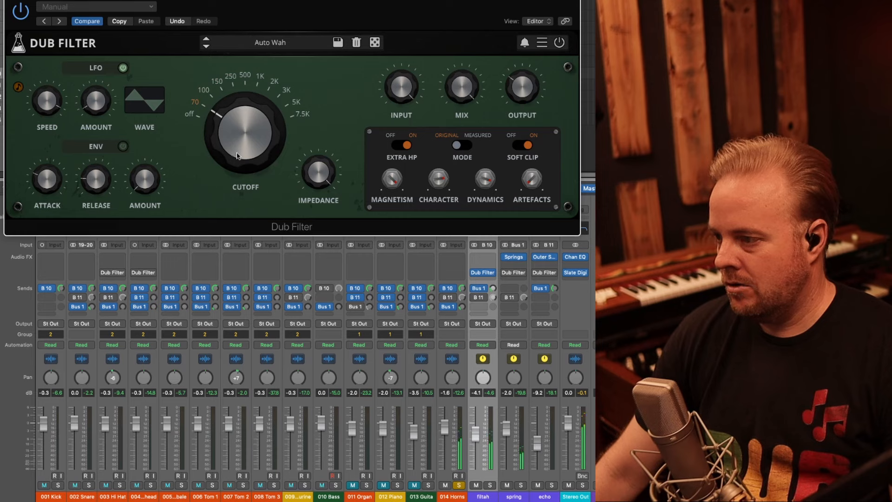
{"action": "left_click_drag", "start_coordinate": [244, 137], "coordinate": [244, 113]}
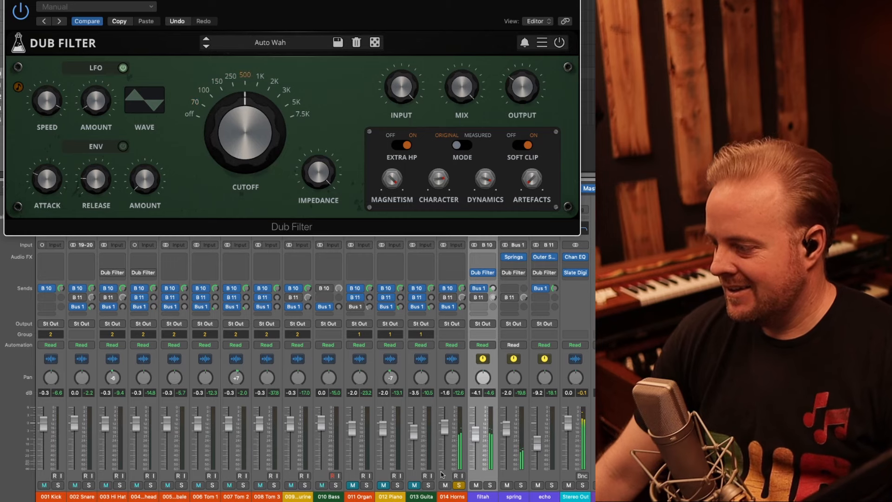
{"action": "left_click", "coordinate": [207, 47]}
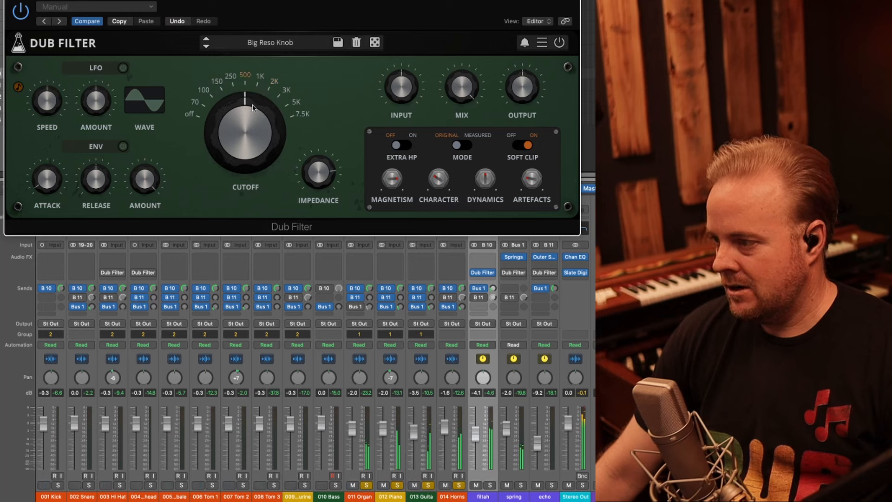
Sweep the Big Reso Knob cutoff down to around 100 Hz and back up to about 250 Hz
{"action": "left_click_drag", "start_coordinate": [252, 108], "coordinate": [222, 105]}
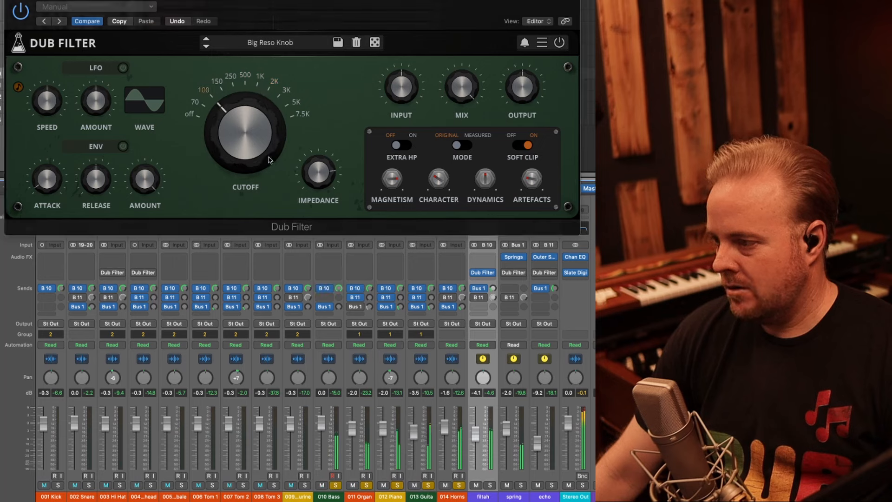
{"action": "left_click_drag", "start_coordinate": [244, 137], "coordinate": [245, 102]}
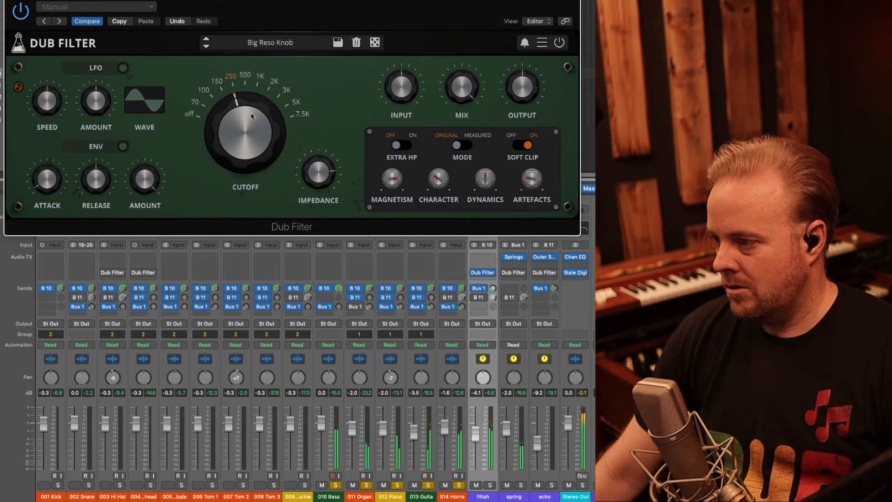
{"action": "left_click_drag", "start_coordinate": [250, 114], "coordinate": [217, 117]}
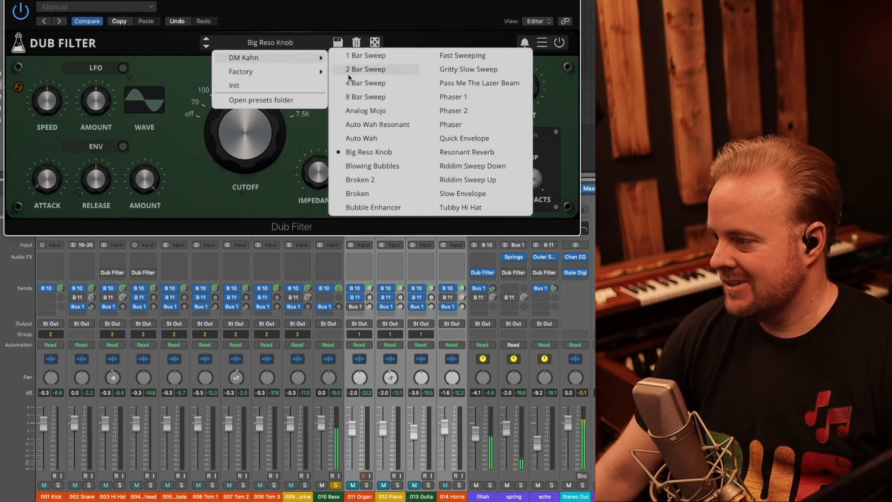
{"action": "mouse_move", "coordinate": [371, 165]}
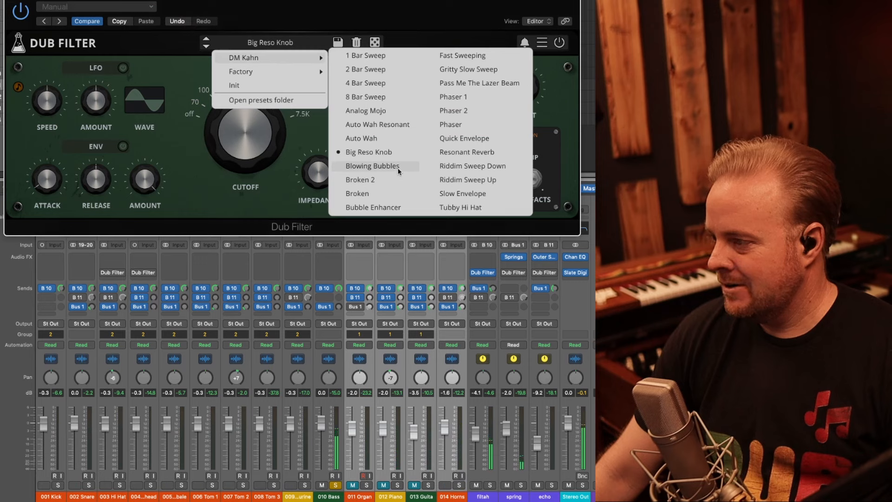
Audition Gritty Slow Sweep and Broken 2, tweaking the cutoff, before loading Fast Sweeping
{"action": "left_click", "coordinate": [468, 69]}
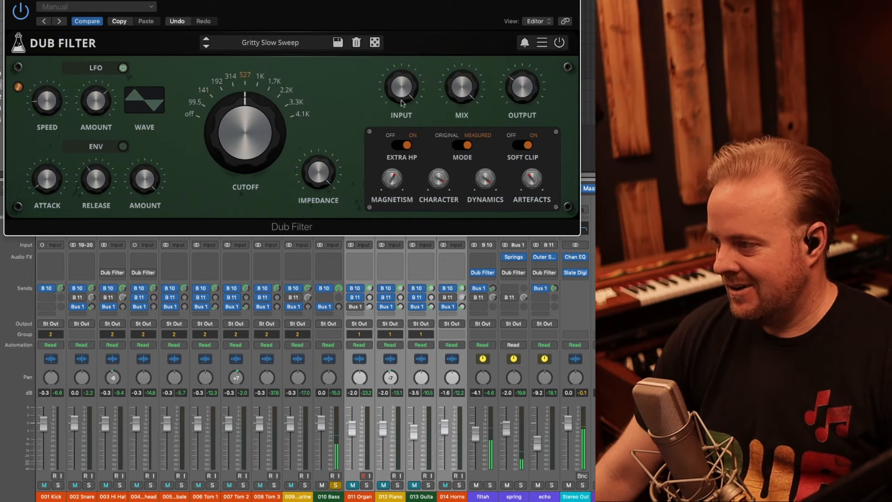
{"action": "left_click", "coordinate": [328, 308]}
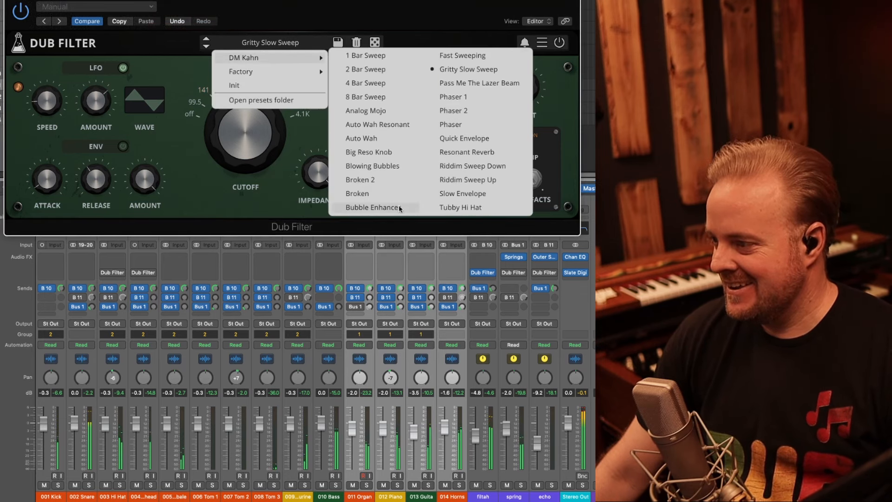
{"action": "left_click", "coordinate": [361, 180]}
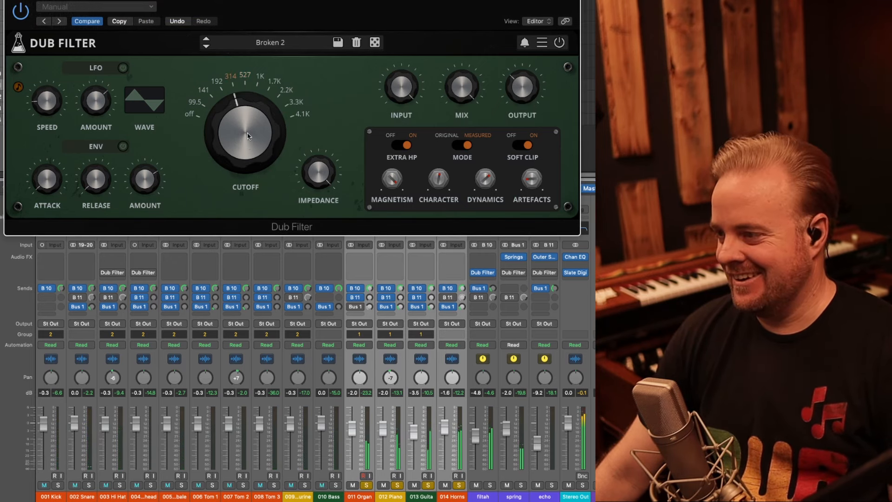
{"action": "left_click_drag", "start_coordinate": [245, 137], "coordinate": [268, 105]}
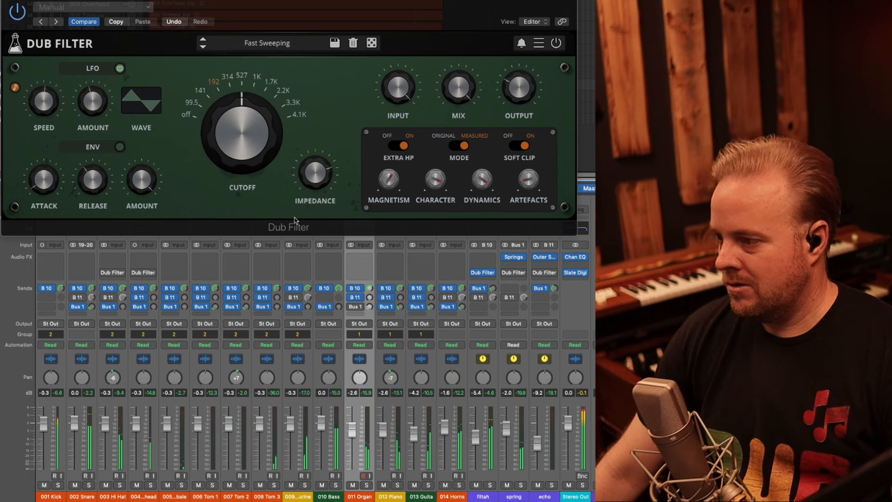
Step through Pass Me The Lazer Beam, Phaser 2 and Phaser to land on Quick Envelope
{"action": "left_click", "coordinate": [266, 43]}
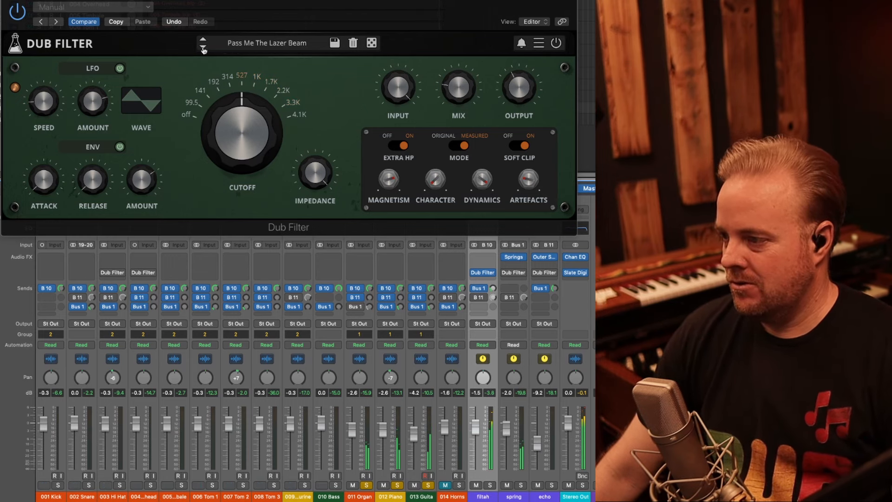
{"action": "left_click", "coordinate": [202, 40]}
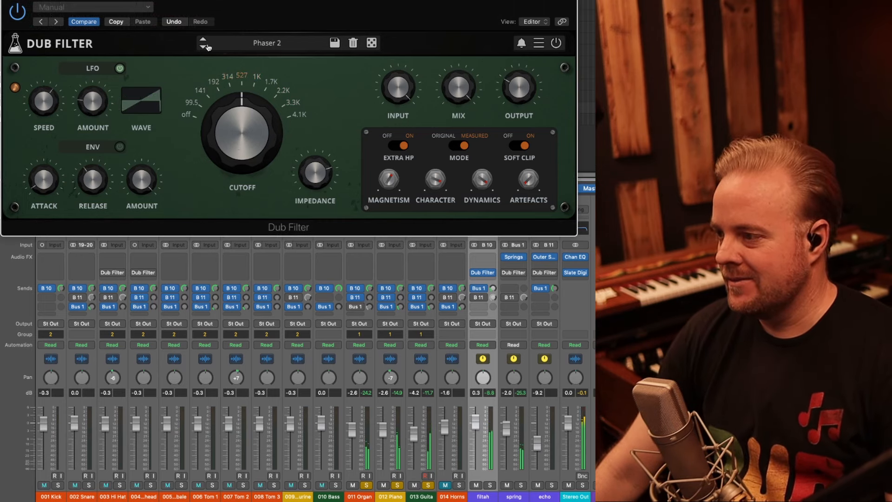
{"action": "left_click", "coordinate": [202, 40]}
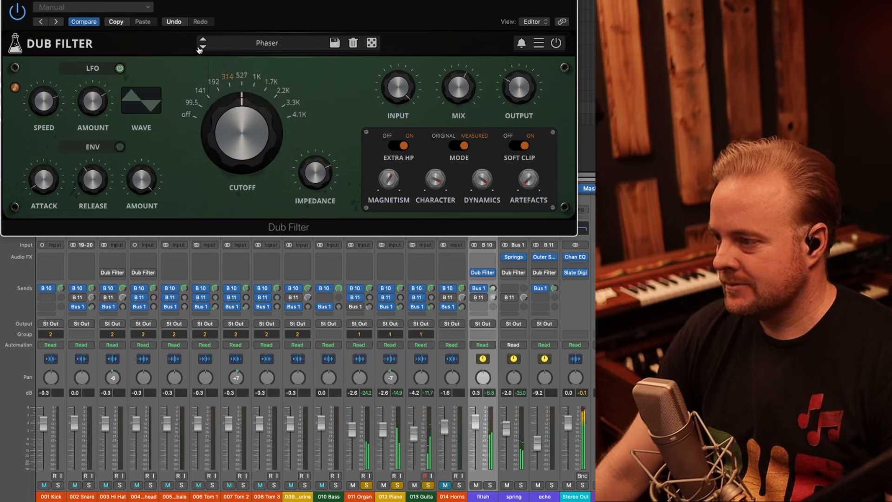
{"action": "left_click", "coordinate": [203, 39]}
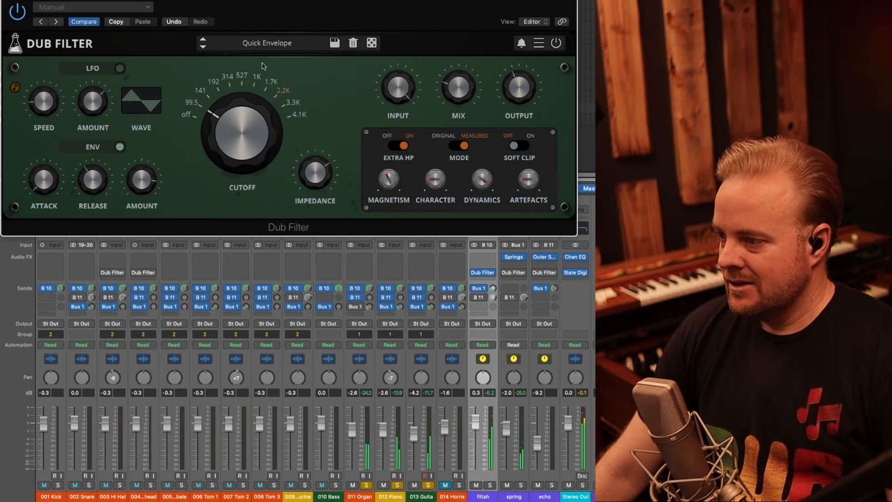
{"action": "mouse_move", "coordinate": [275, 156]}
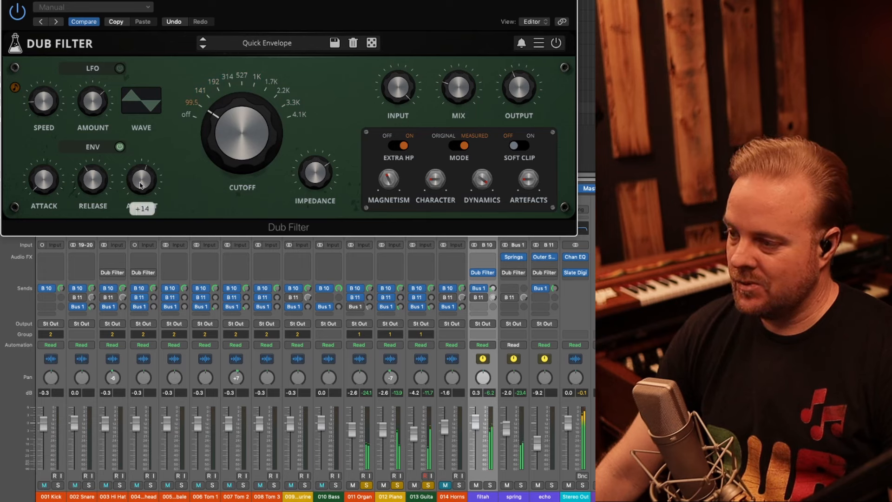
Raise the ENV Amount on Quick Envelope, compare it with Resonant Reverb, and leave Resonant Reverb loaded
{"action": "left_click_drag", "start_coordinate": [140, 180], "coordinate": [141, 148]}
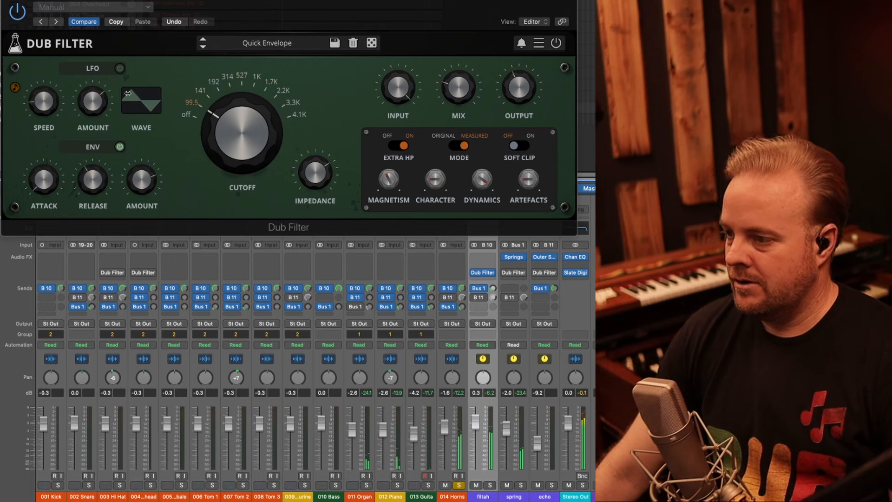
{"action": "left_click", "coordinate": [203, 40]}
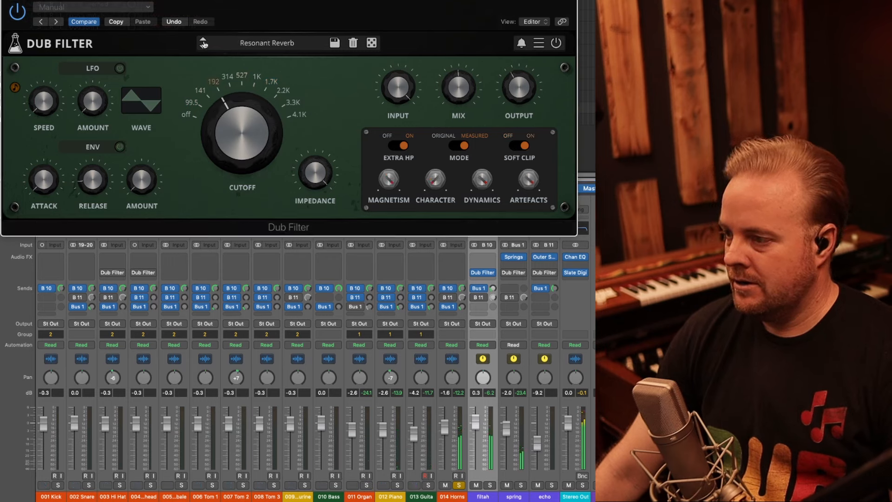
{"action": "left_click", "coordinate": [203, 39]}
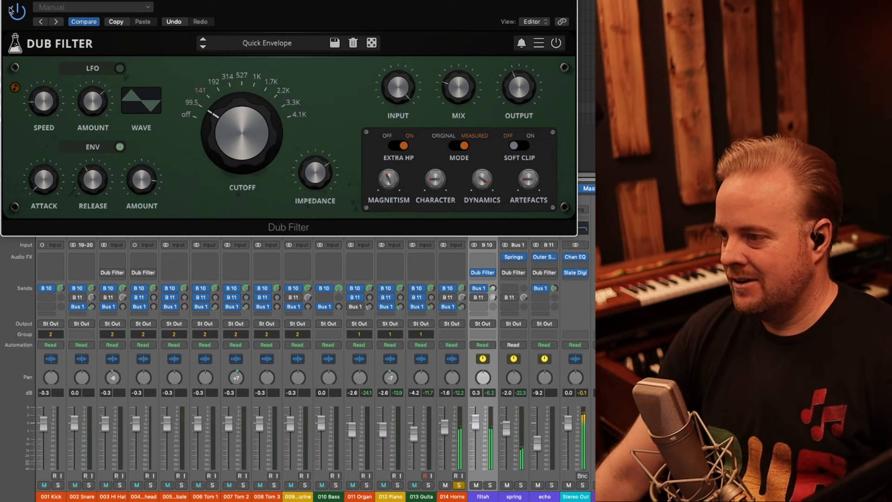
{"action": "left_click", "coordinate": [14, 11]}
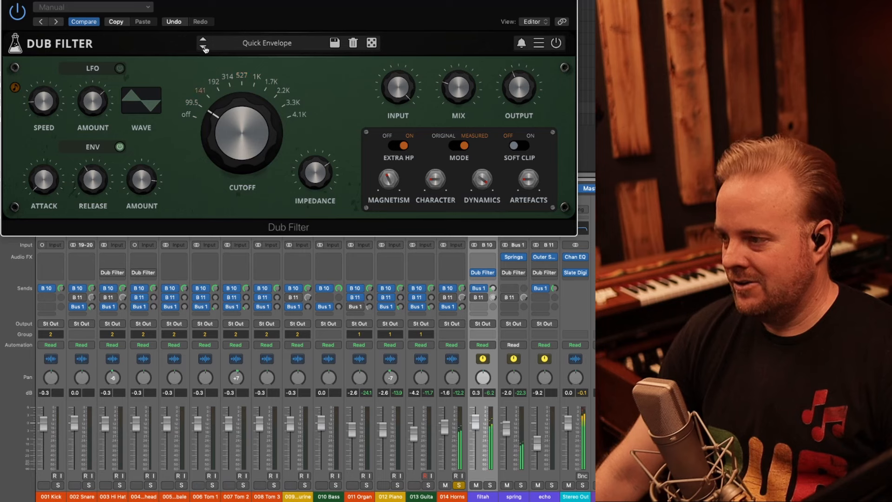
{"action": "left_click", "coordinate": [203, 39]}
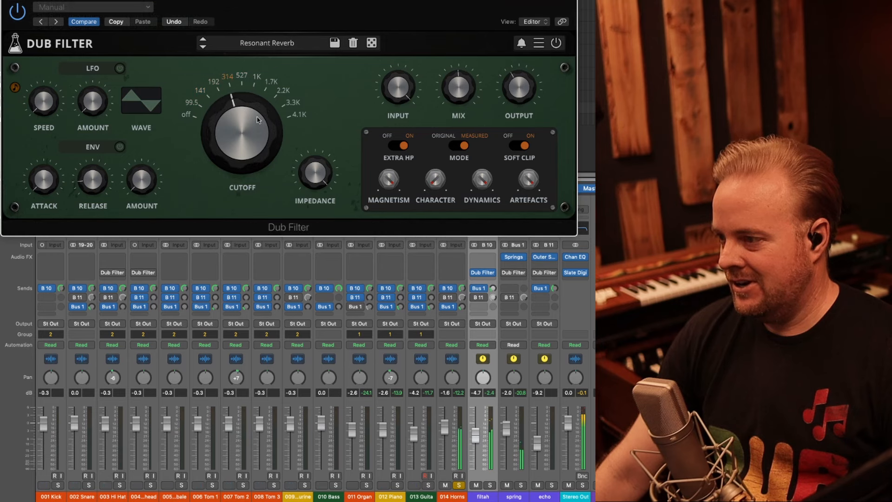
Lower the cutoff and adjust the envelope amount on the spring bus's Resonant Reverb Dub Filter
{"action": "left_click_drag", "start_coordinate": [257, 120], "coordinate": [239, 91]}
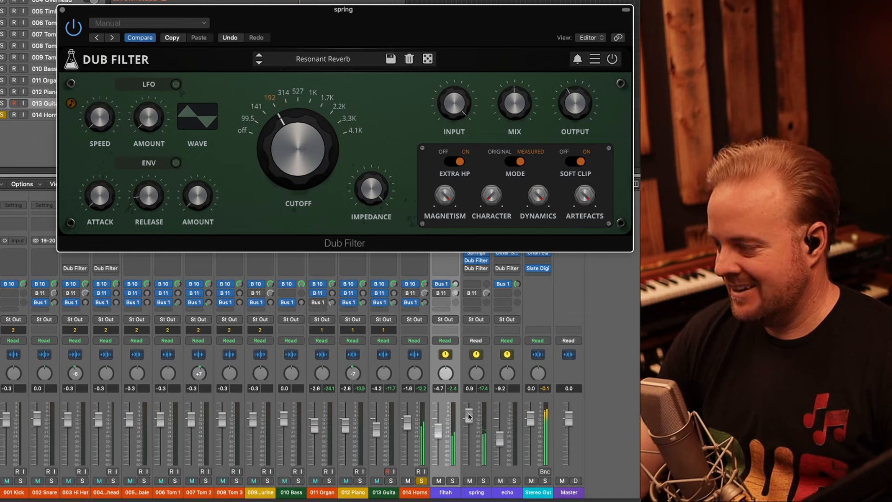
{"action": "left_click_drag", "start_coordinate": [284, 125], "coordinate": [295, 120]}
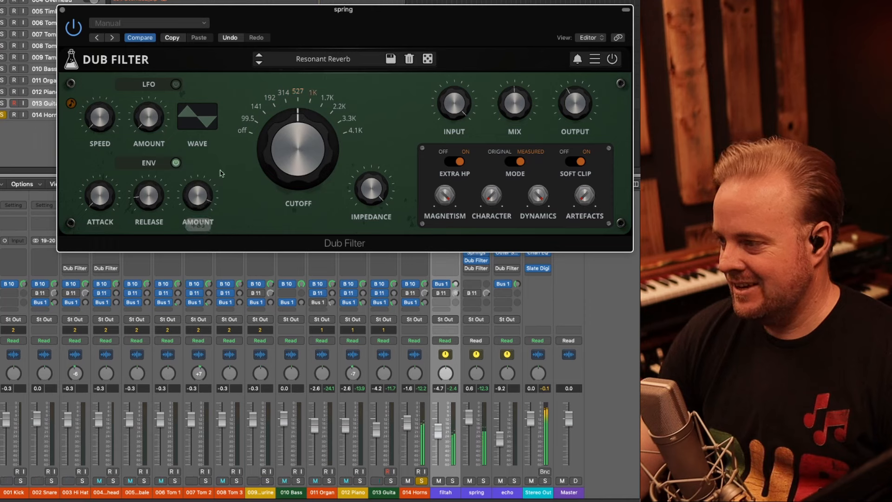
{"action": "left_click_drag", "start_coordinate": [296, 151], "coordinate": [272, 177]}
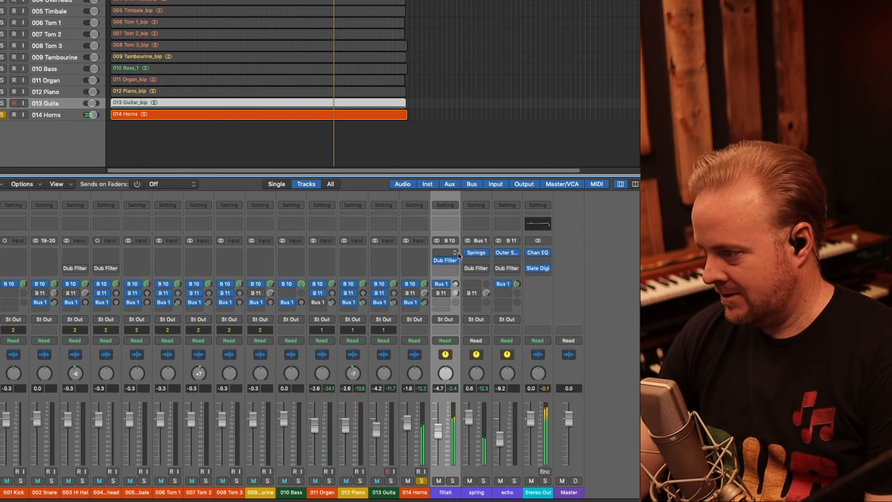
Step the filtah bus Dub Filter through Riddim Sweep Down and Riddim Sweep Up, landing on Slow Envelope
{"action": "double_click", "coordinate": [445, 261]}
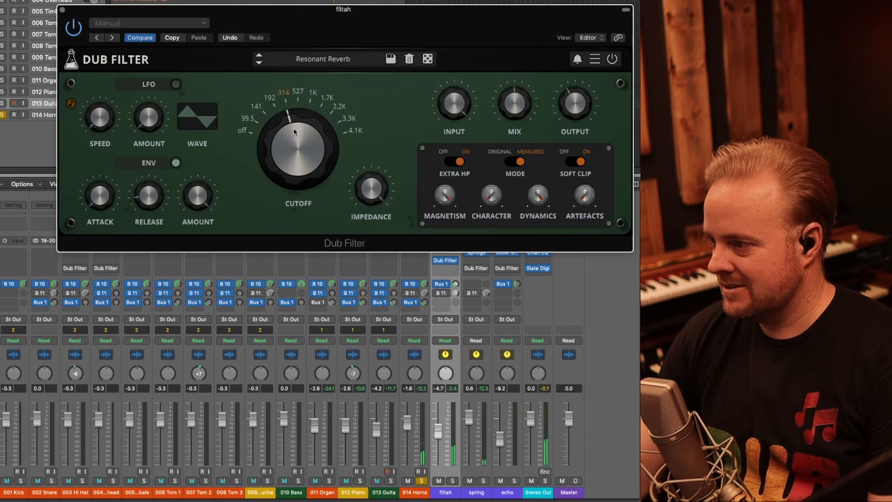
{"action": "left_click", "coordinate": [259, 61]}
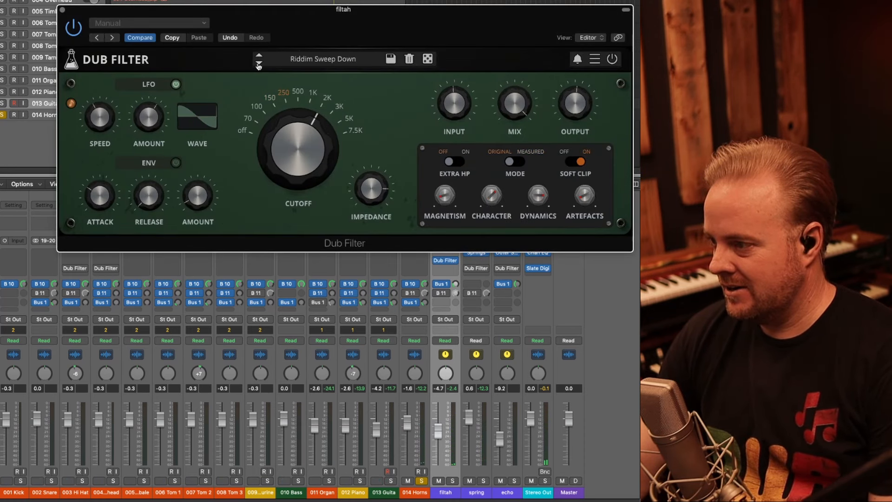
{"action": "left_click_drag", "start_coordinate": [343, 10], "coordinate": [210, 139]}
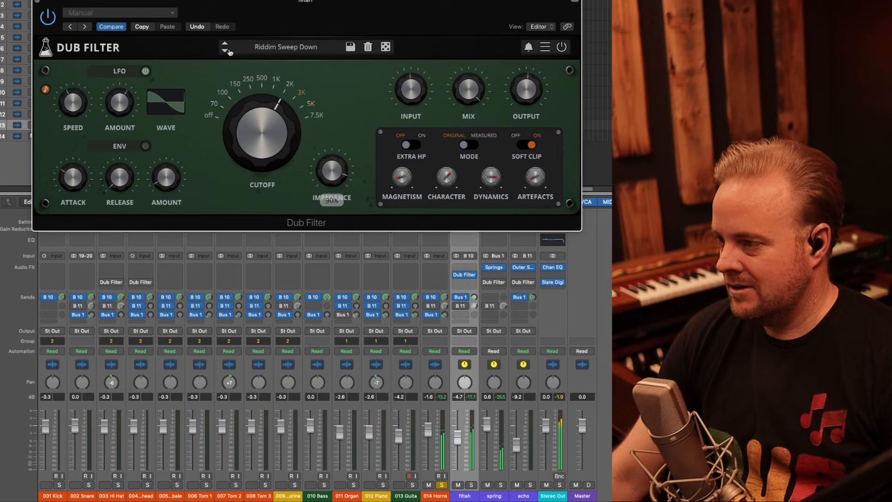
{"action": "left_click", "coordinate": [224, 45]}
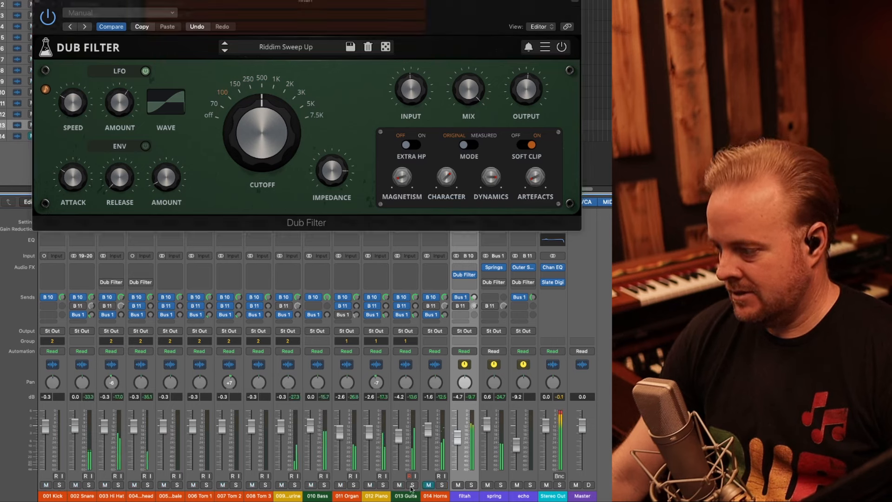
{"action": "left_click", "coordinate": [224, 45]}
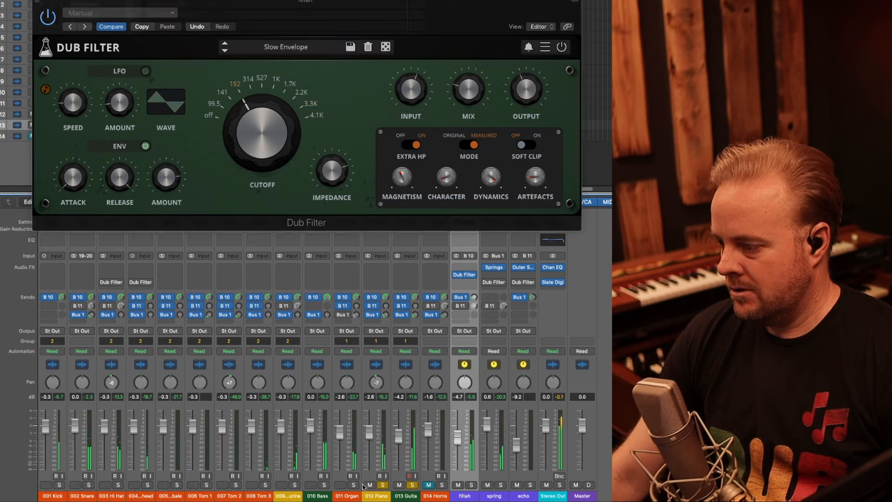
{"action": "left_click", "coordinate": [384, 485]}
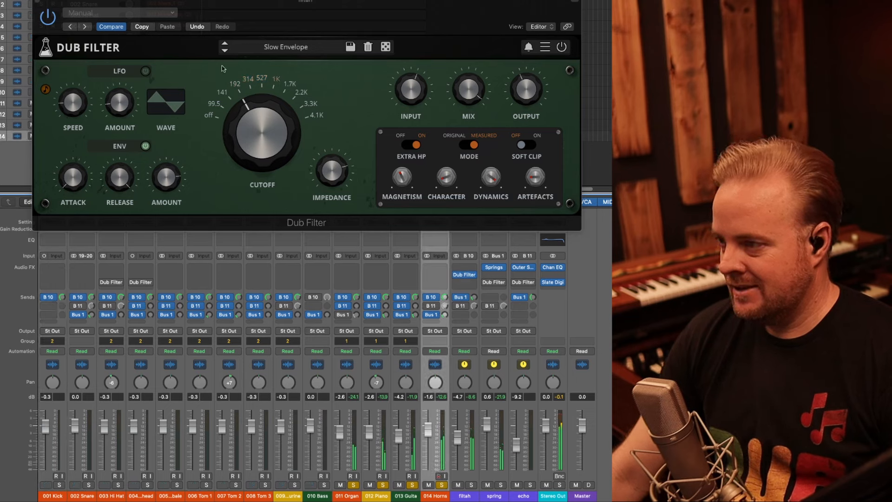
Load Tubby Hi Hat on the 003 Hi Hat Dub Filter, then move it to Auto Filter
{"action": "left_click", "coordinate": [224, 43]}
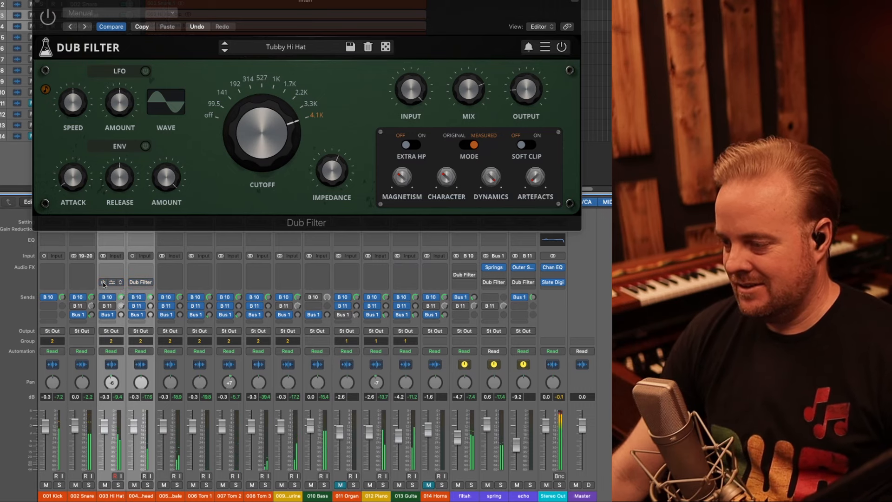
{"action": "left_click", "coordinate": [110, 281]}
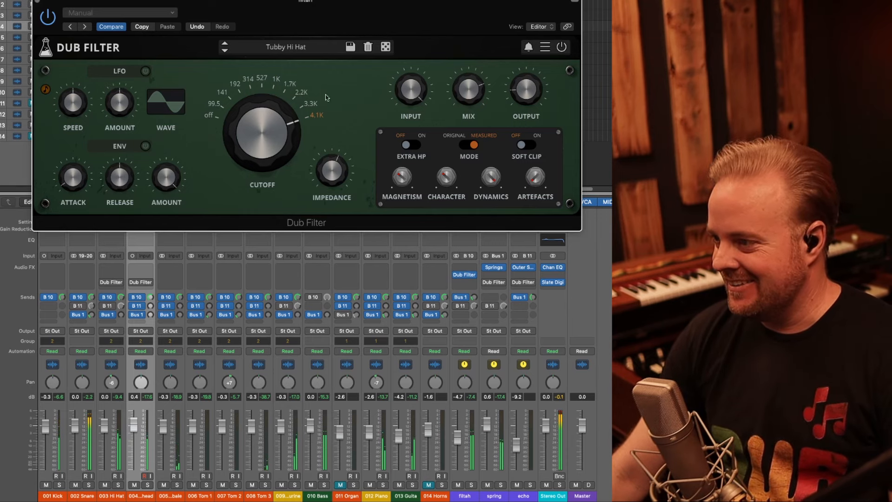
{"action": "left_click", "coordinate": [224, 46]}
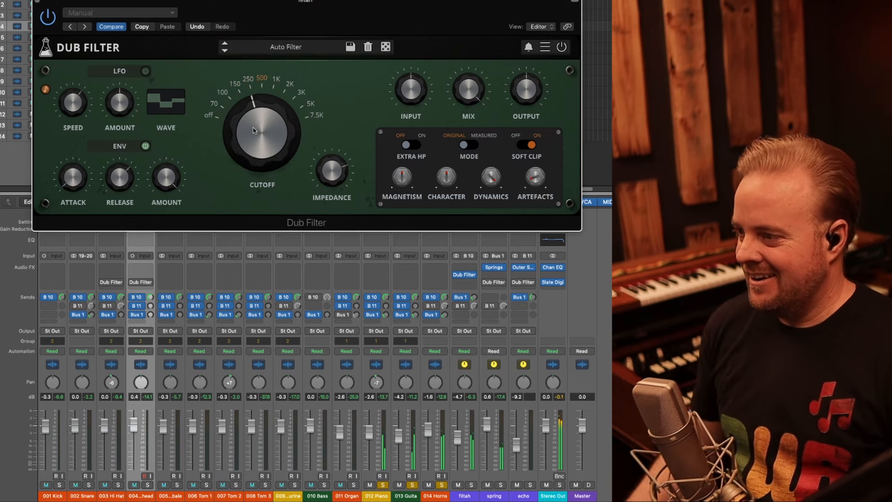
Nudge the cutoff, step through Backing, Counting Steps and Tubby Hi Hat, then show the spring bus Dub Filter on Gritty Slow Sweep
{"action": "left_click_drag", "start_coordinate": [262, 131], "coordinate": [263, 123]}
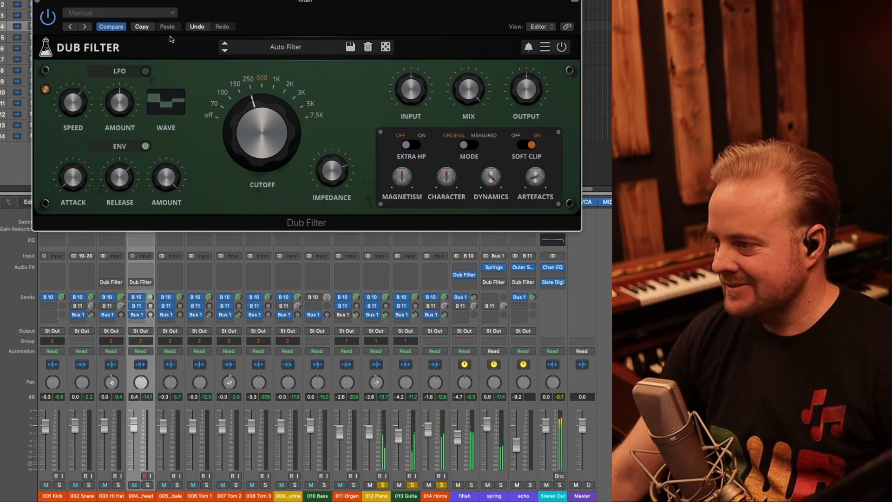
{"action": "left_click", "coordinate": [224, 44]}
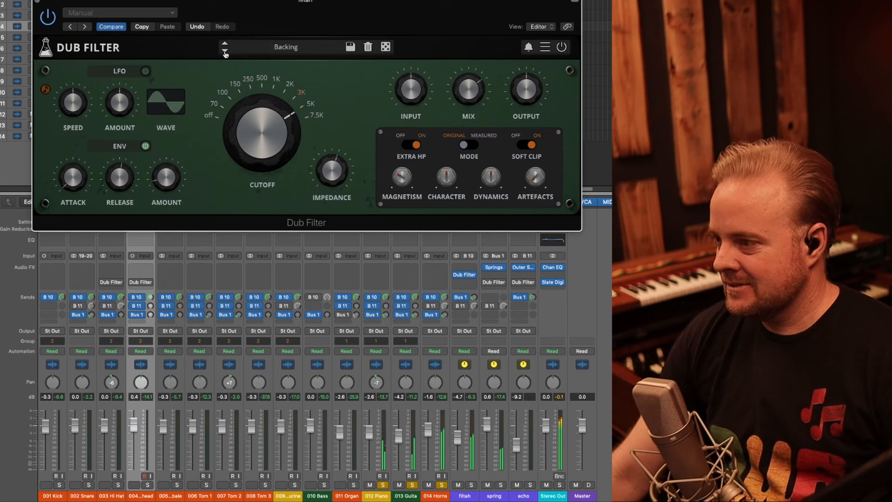
{"action": "left_click", "coordinate": [224, 45]}
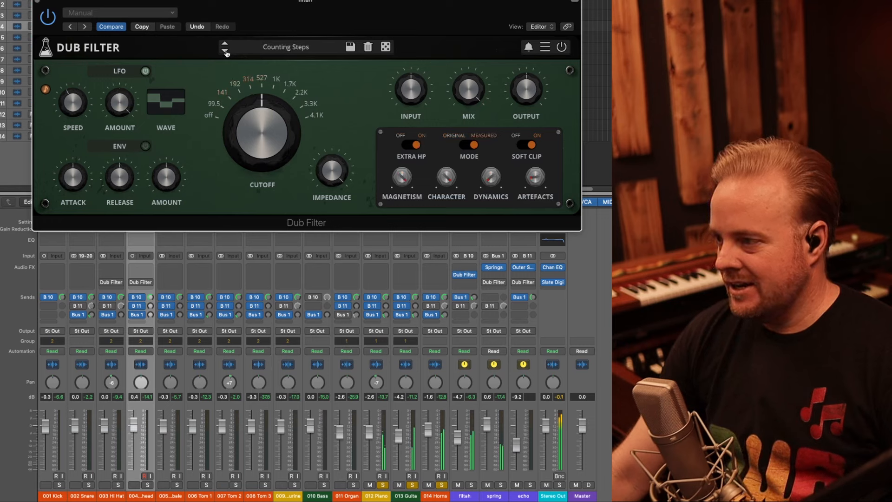
{"action": "left_click", "coordinate": [225, 46]}
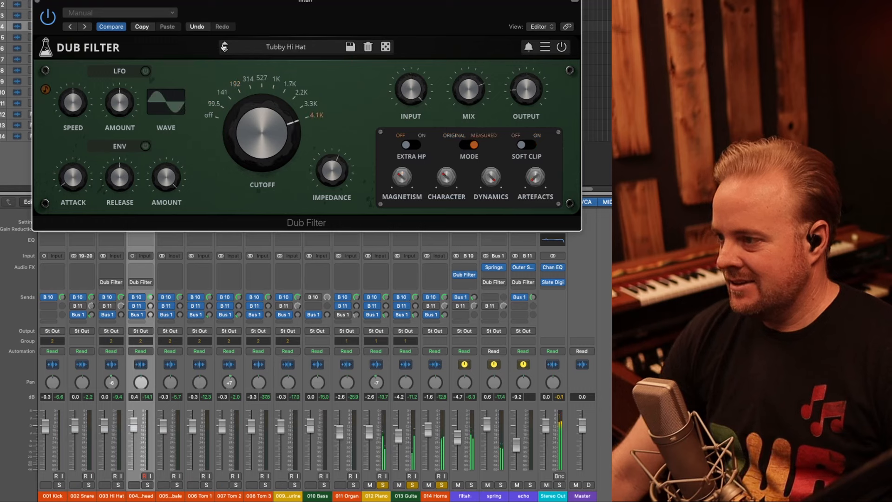
{"action": "left_click", "coordinate": [224, 54]}
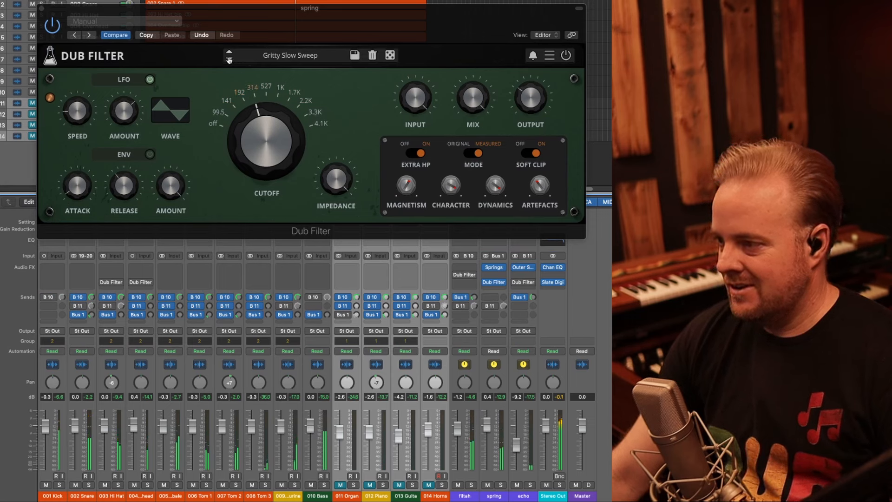
Load DM Kahn > Resonant Reverb on the spring bus Dub Filter and sweep its cutoff up toward 1.7K and back
{"action": "left_click", "coordinate": [229, 54]}
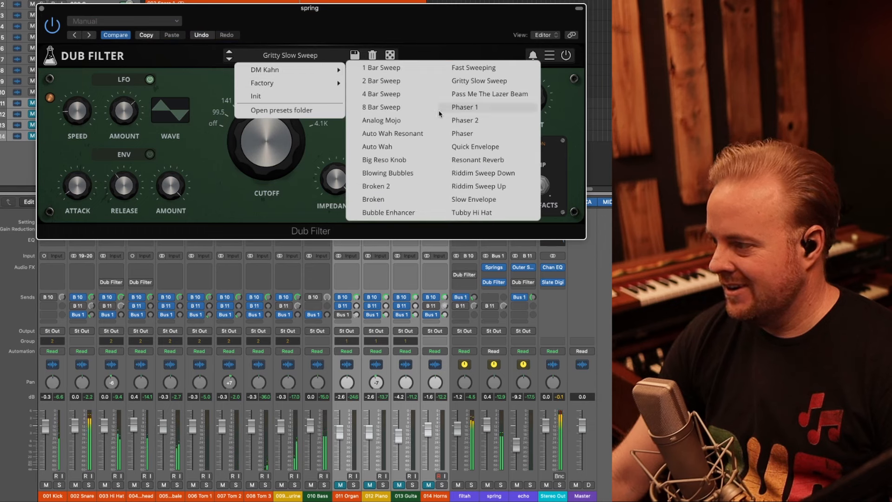
{"action": "left_click", "coordinate": [478, 158]}
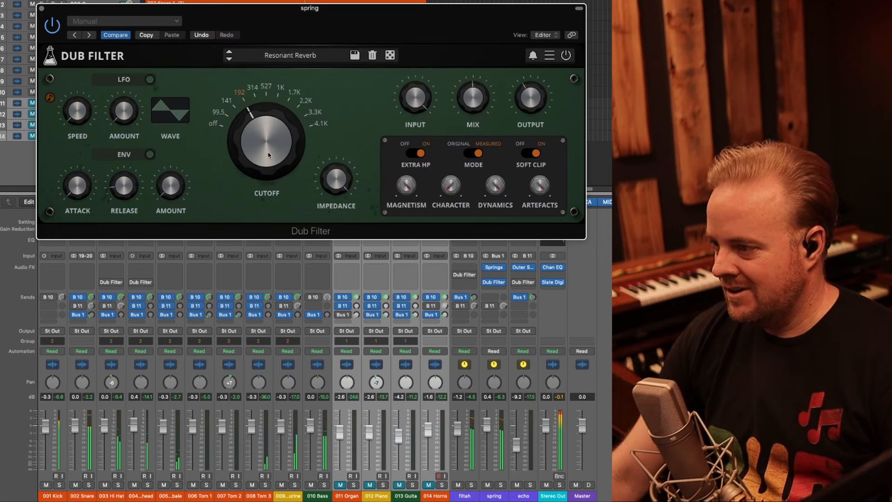
{"action": "mouse_move", "coordinate": [467, 100]}
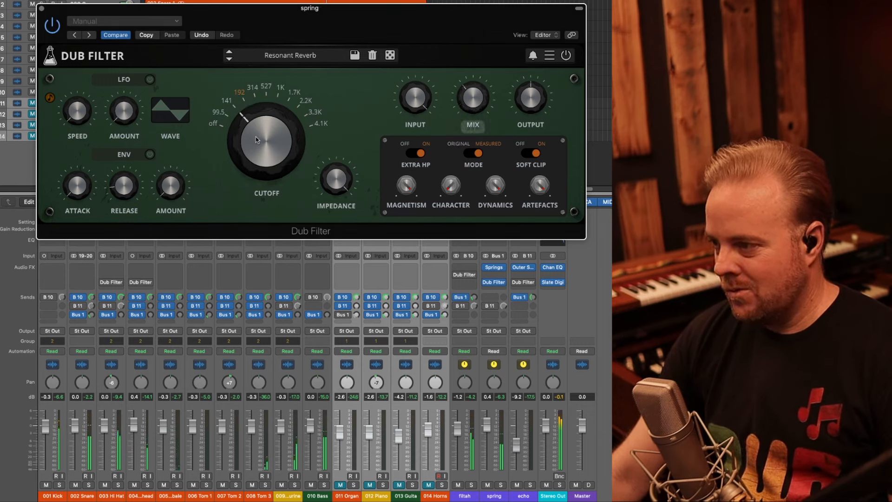
{"action": "left_click_drag", "start_coordinate": [265, 142], "coordinate": [276, 113]}
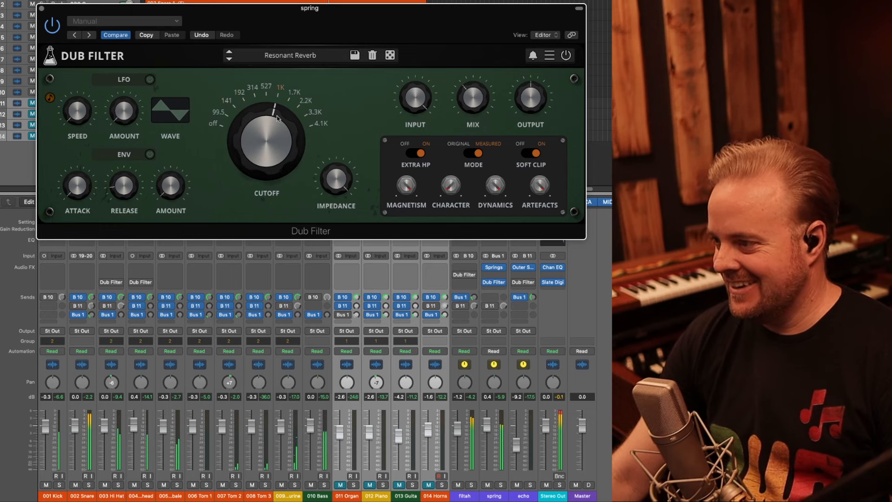
{"action": "mouse_move", "coordinate": [149, 158]}
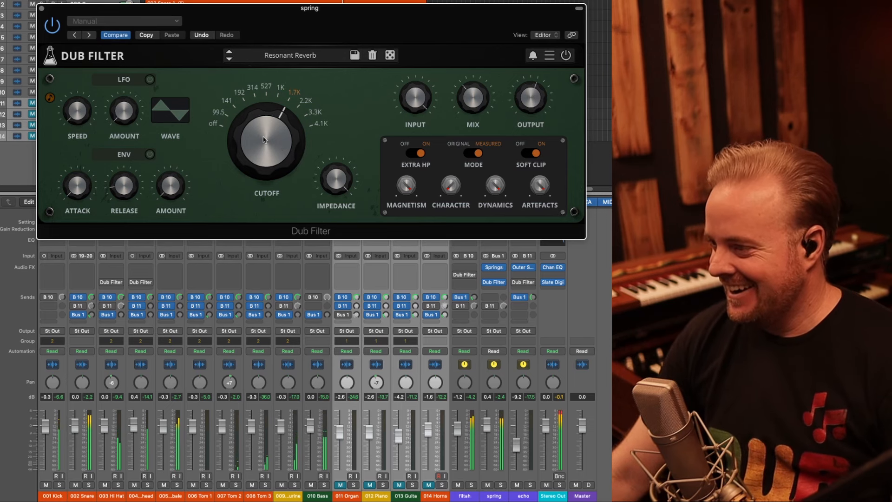
{"action": "left_click_drag", "start_coordinate": [274, 131], "coordinate": [265, 166]}
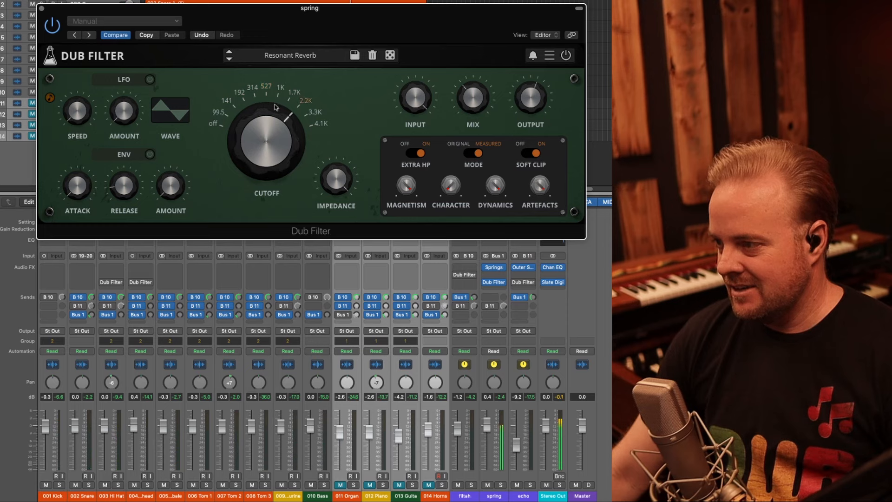
Settle the spring bus Dub Filter cutoff around 527 Hz and bring up the DM Kahn preset list
{"action": "left_click_drag", "start_coordinate": [279, 113], "coordinate": [272, 134]}
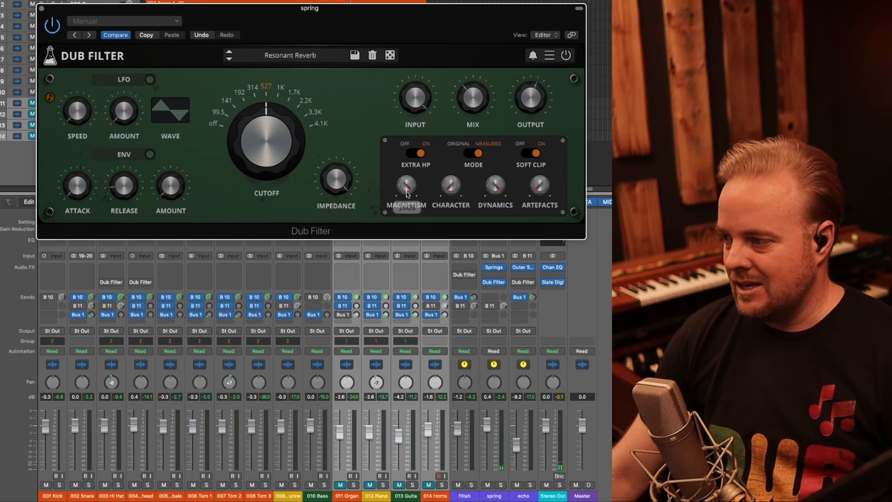
{"action": "mouse_move", "coordinate": [401, 230]}
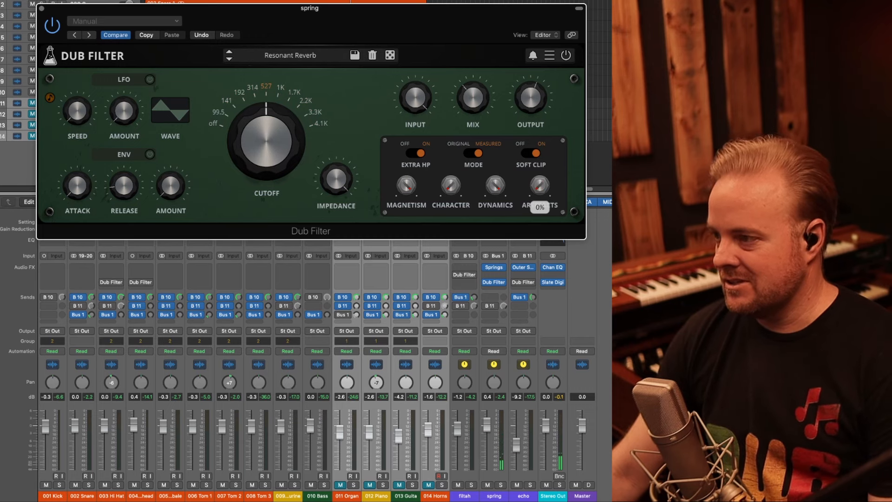
{"action": "mouse_move", "coordinate": [407, 404]}
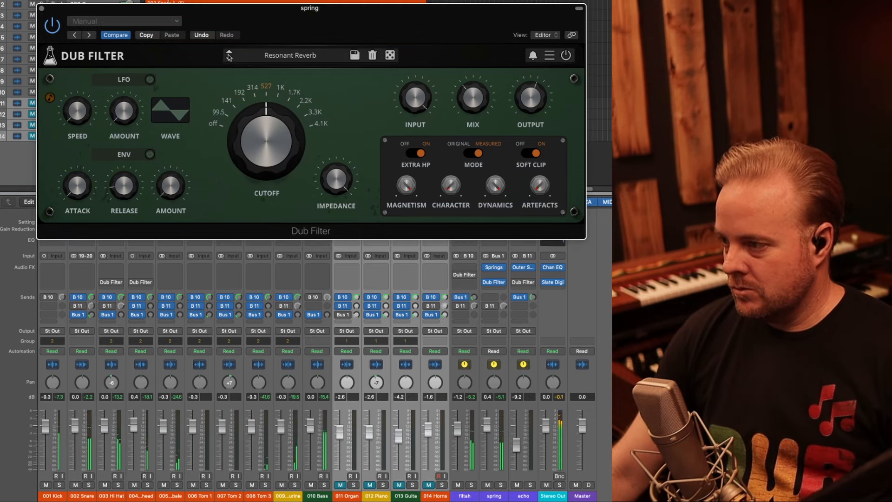
{"action": "left_click", "coordinate": [229, 55]}
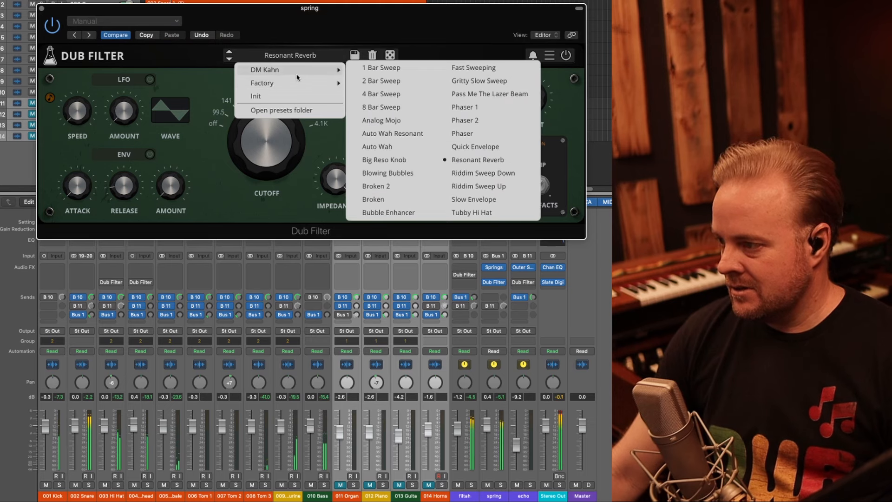
Load DM Kahn > Big Reso Knob on the spring bus Dub Filter and sweep its cutoff
{"action": "left_click", "coordinate": [388, 159]}
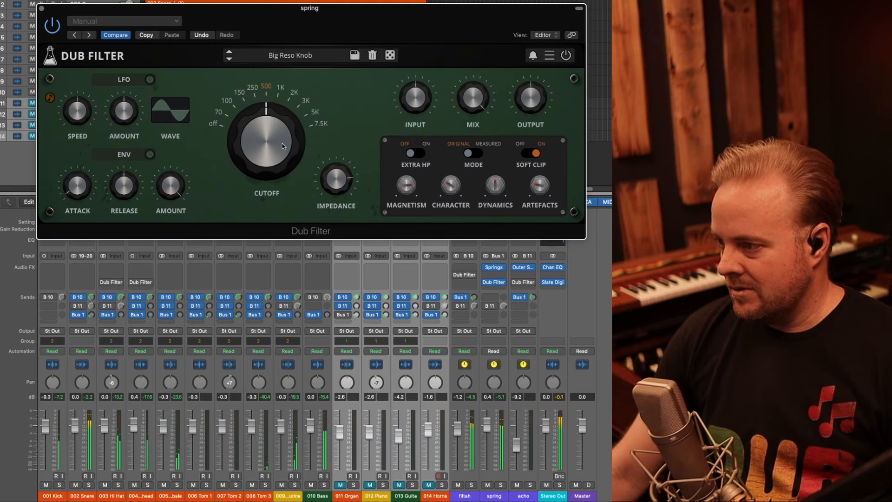
{"action": "left_click_drag", "start_coordinate": [265, 145], "coordinate": [272, 137]}
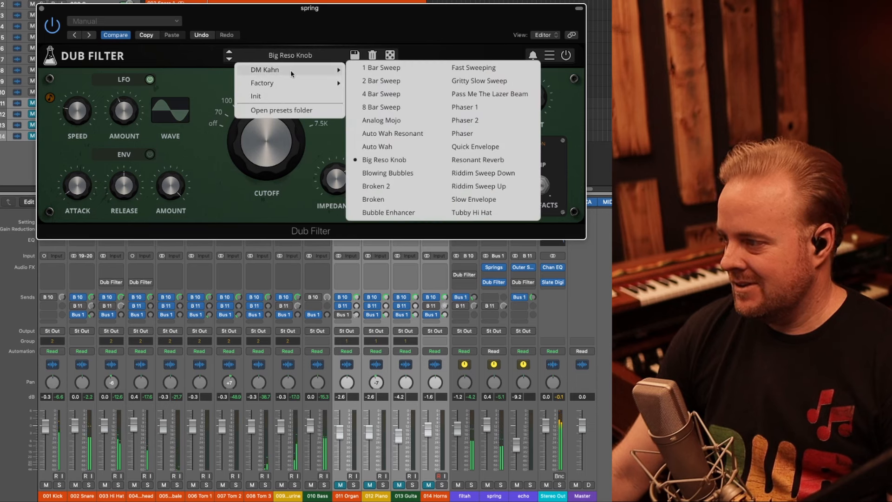
{"action": "mouse_move", "coordinate": [486, 160]}
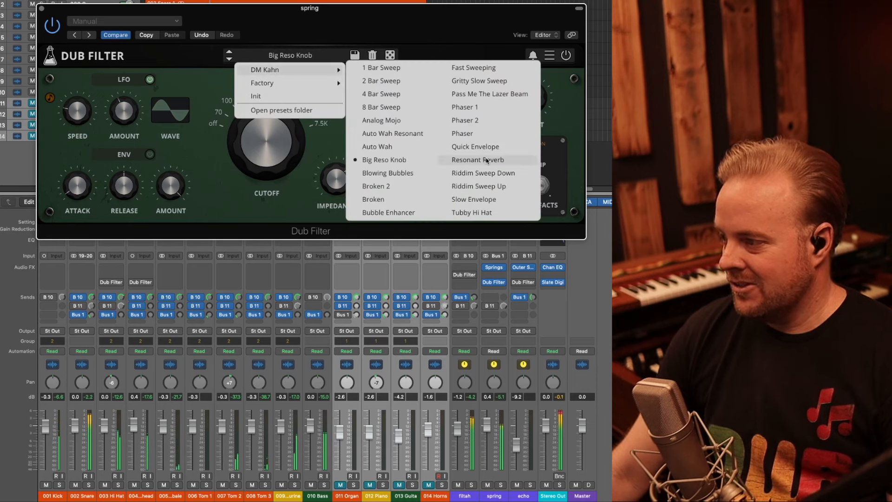
{"action": "mouse_move", "coordinate": [389, 212]}
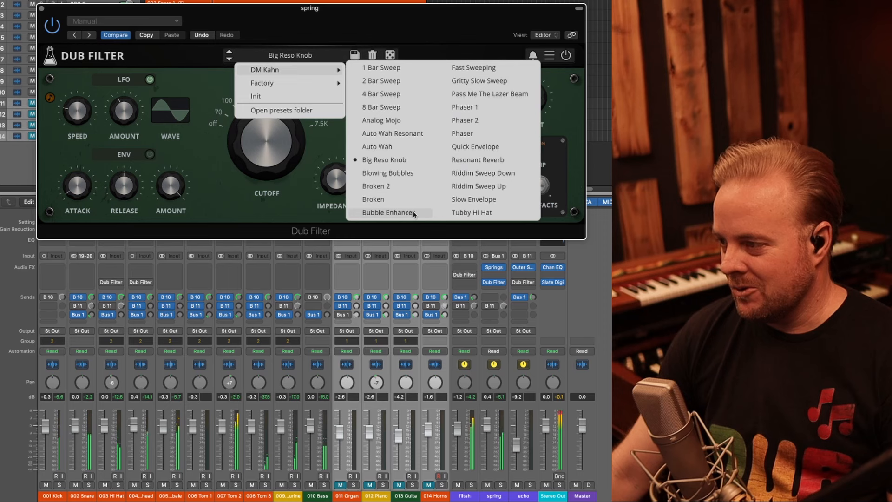
Load DM Kahn > Blowing Bubbles on the spring bus Dub Filter
{"action": "left_click", "coordinate": [390, 212]}
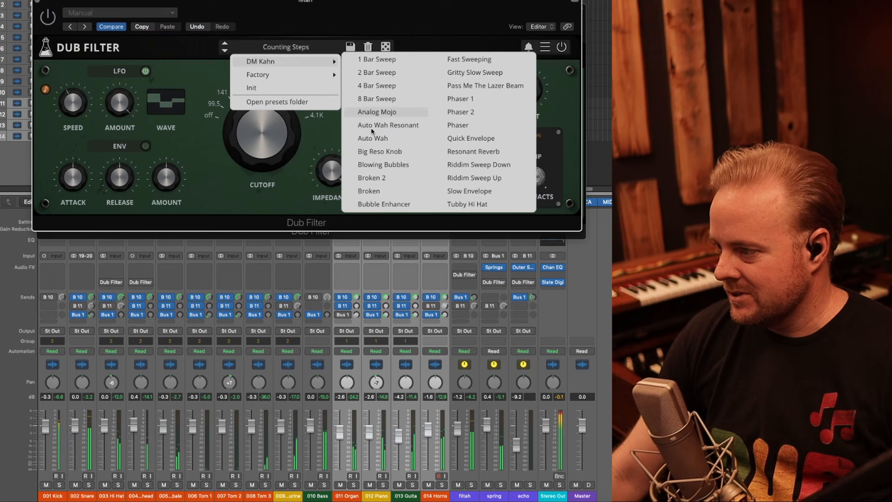
{"action": "left_click", "coordinate": [383, 164]}
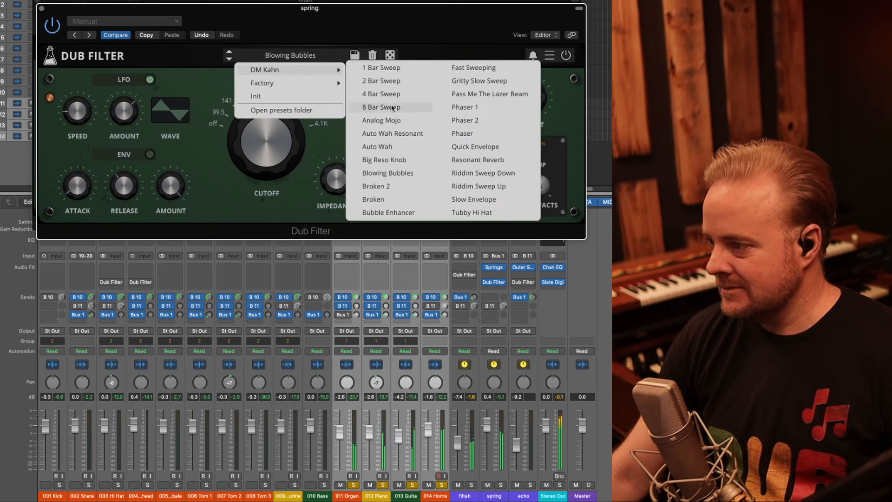
{"action": "left_click", "coordinate": [381, 107]}
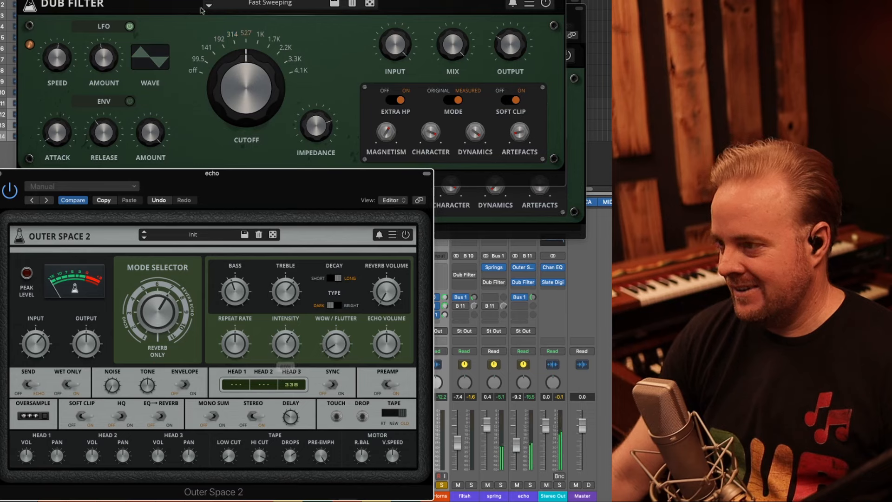
Load DM Kahn > Gritty Slow Sweep on the Dub Filter alongside the echo bus's Outer Space 2
{"action": "left_click", "coordinate": [208, 4]}
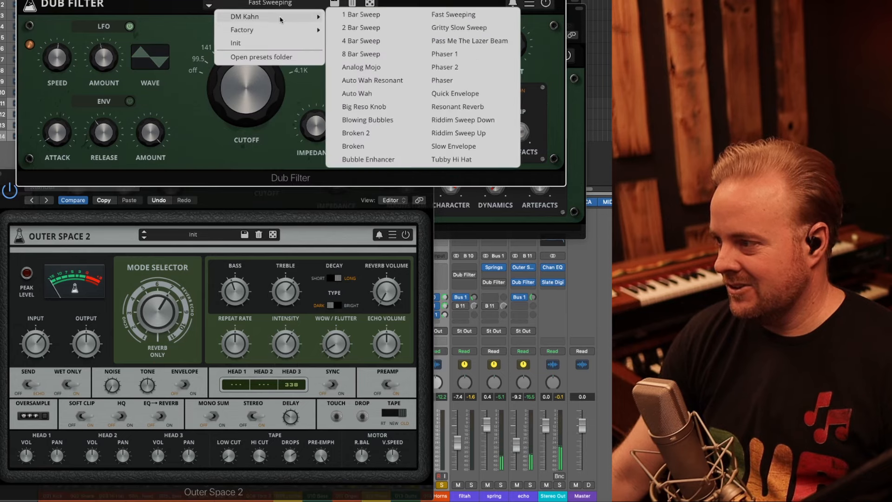
{"action": "left_click", "coordinate": [458, 27]}
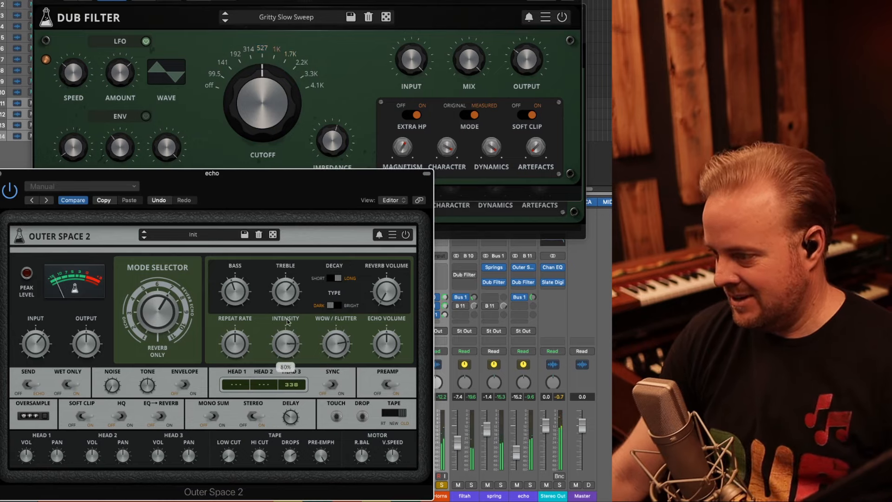
{"action": "mouse_move", "coordinate": [356, 373]}
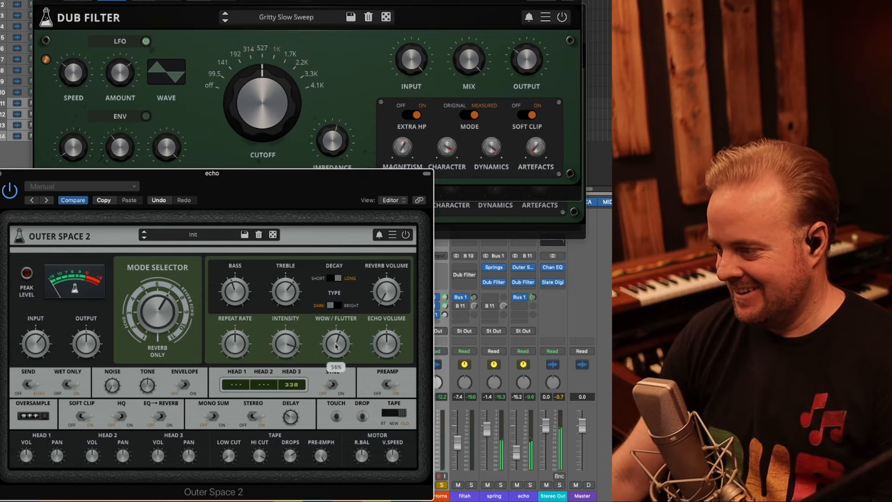
{"action": "mouse_move", "coordinate": [285, 347]}
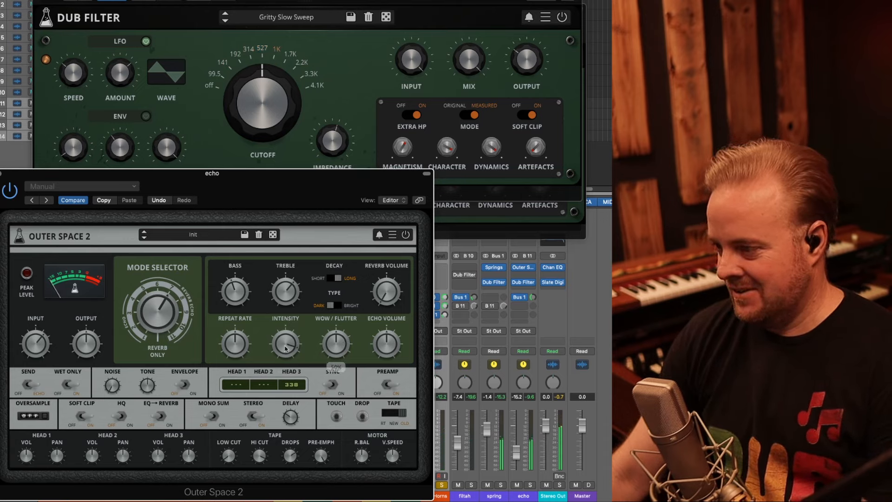